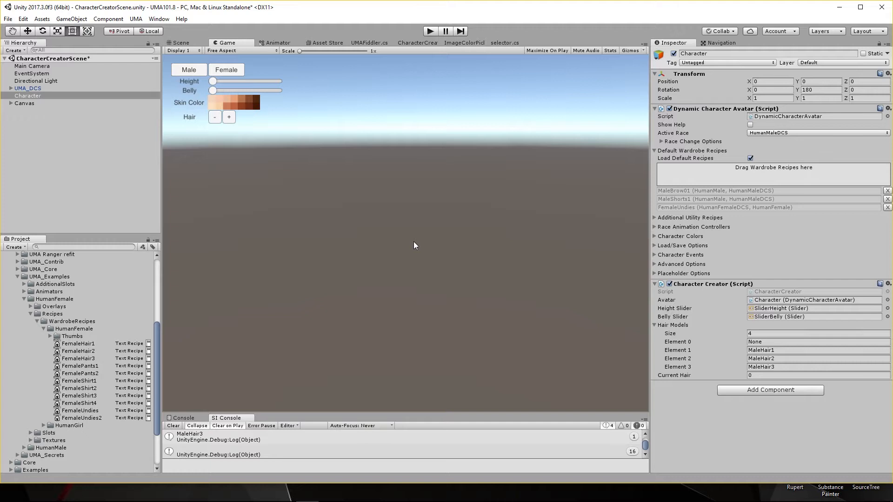
# Step: Test the character creator in Play mode: cycle male hairstyles, switch to female and change skin colour
pyautogui.click(173, 425)
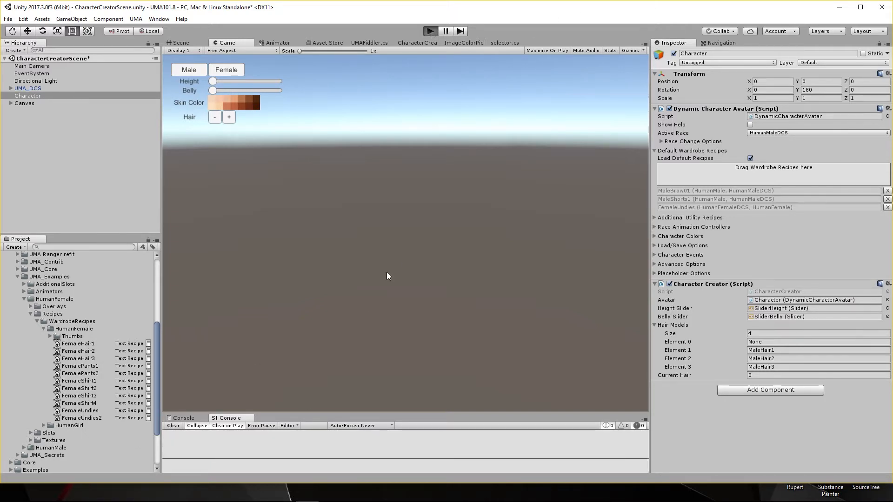
pyautogui.click(430, 31)
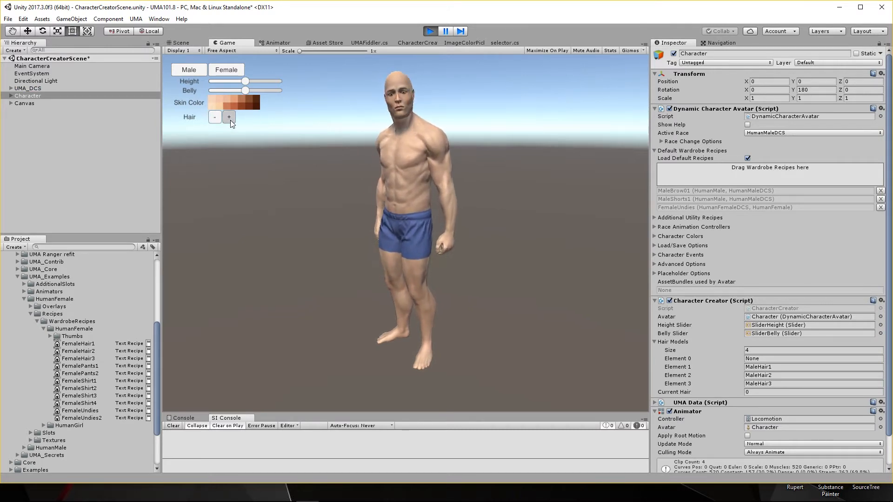
pyautogui.click(215, 117)
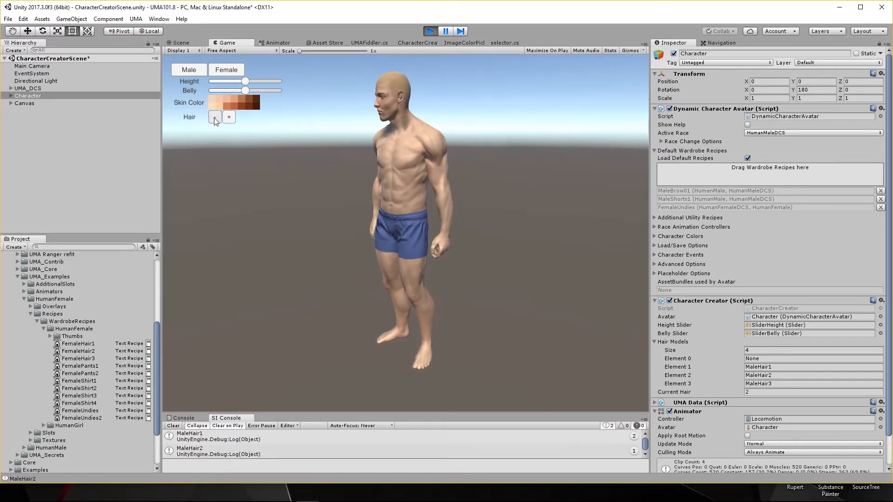
pyautogui.click(215, 117)
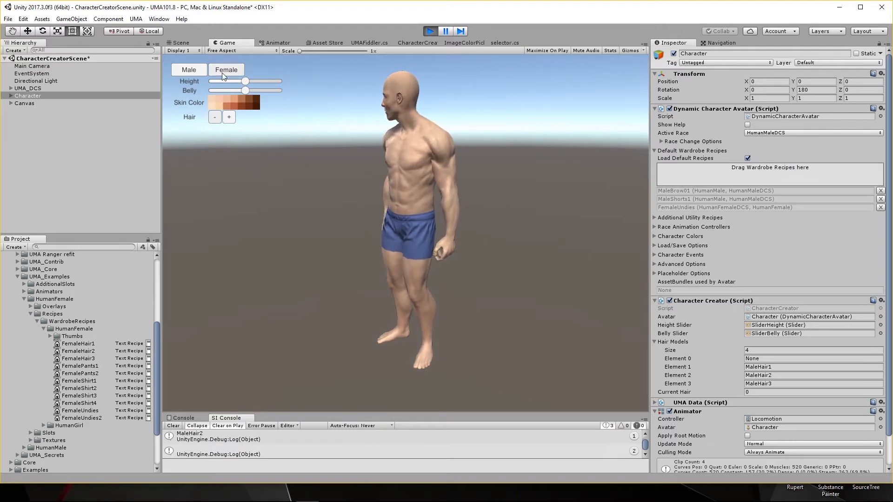
pyautogui.click(226, 70)
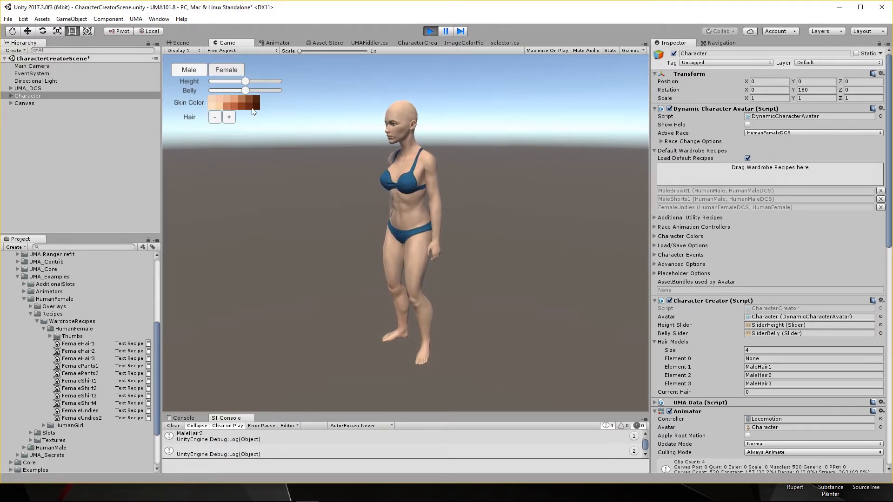
pyautogui.click(234, 102)
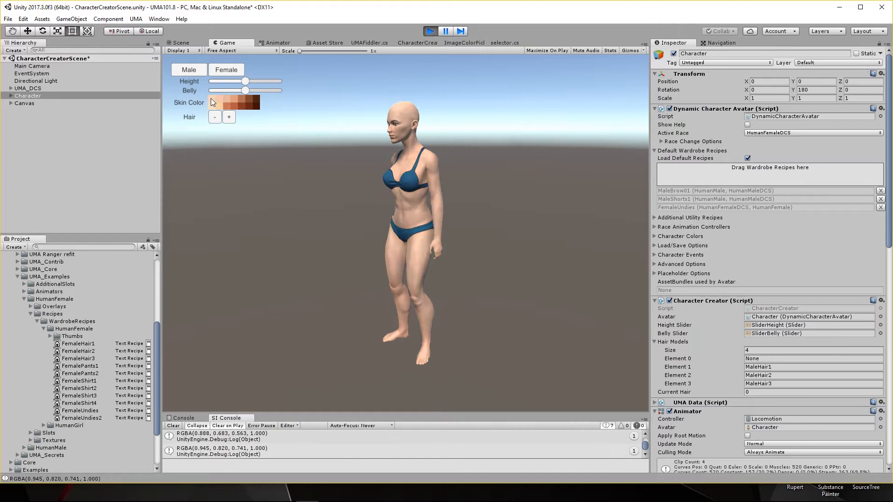
pyautogui.click(215, 117)
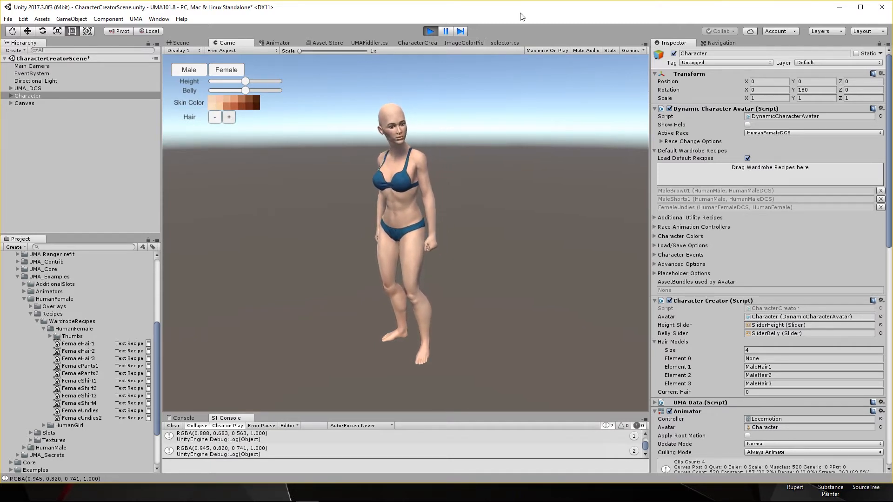
pyautogui.click(430, 31)
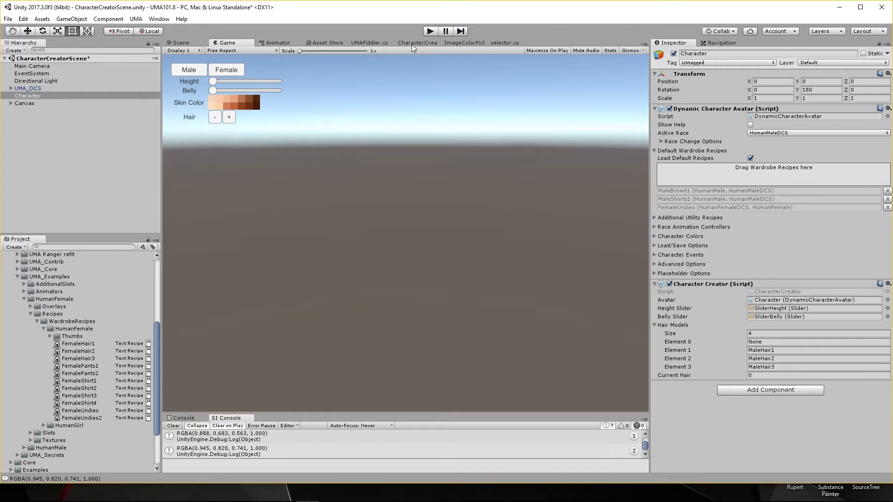
# Step: Review the CharacterCreator script from the hairModels list down to the ChangeHair method
pyautogui.click(416, 43)
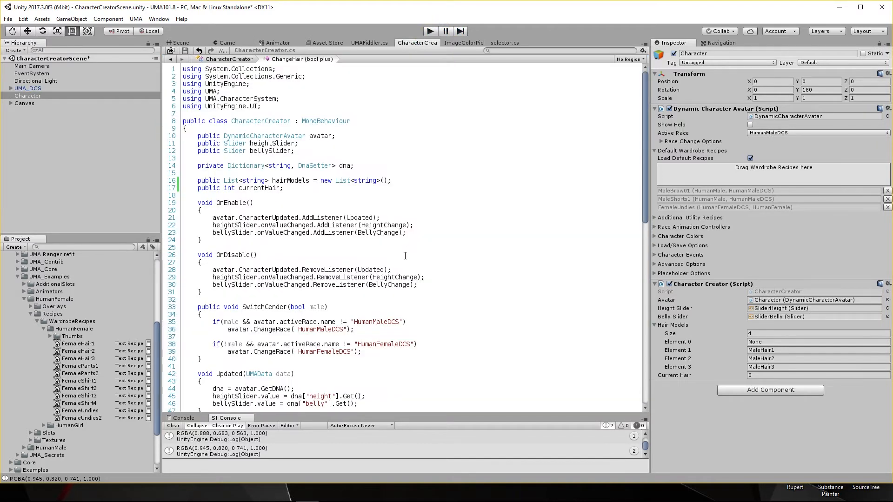
pyautogui.scroll(-3)
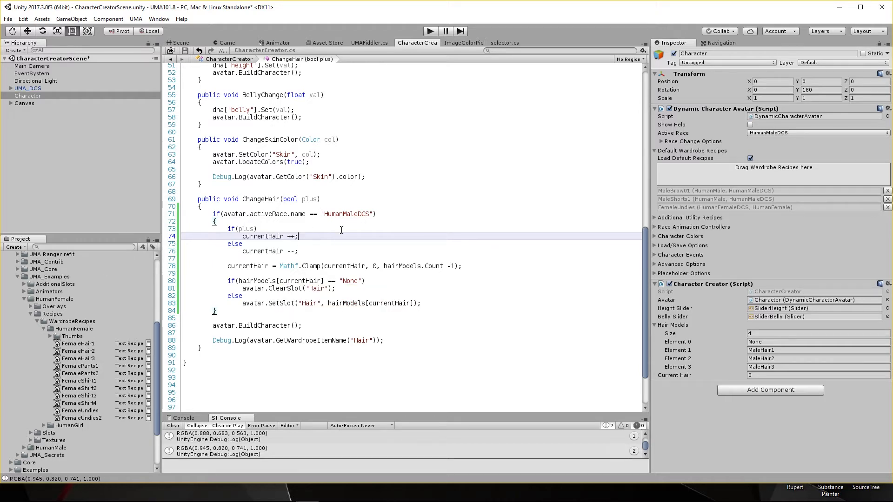
pyautogui.moveTo(382, 358)
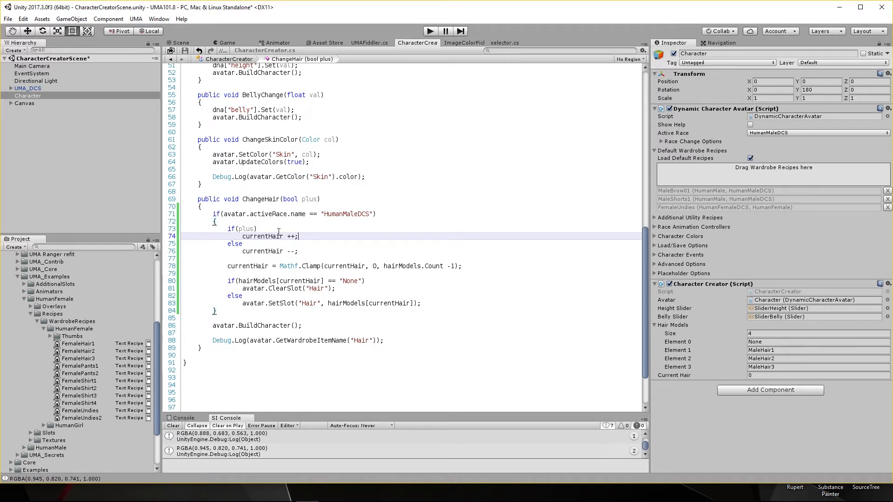
pyautogui.moveTo(644, 319)
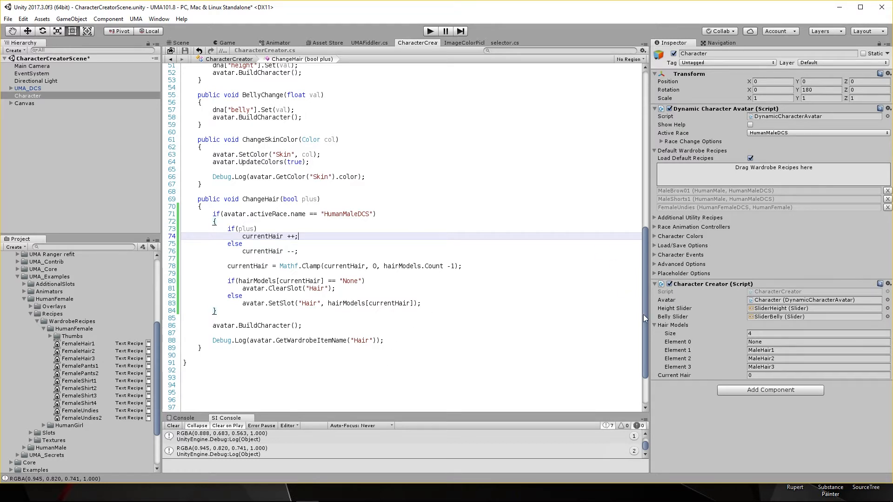
pyautogui.moveTo(645, 325)
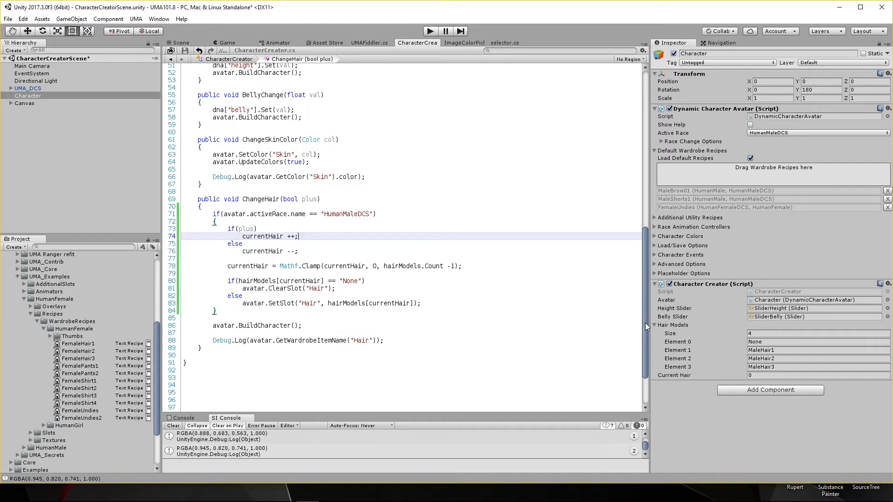
pyautogui.scroll(3)
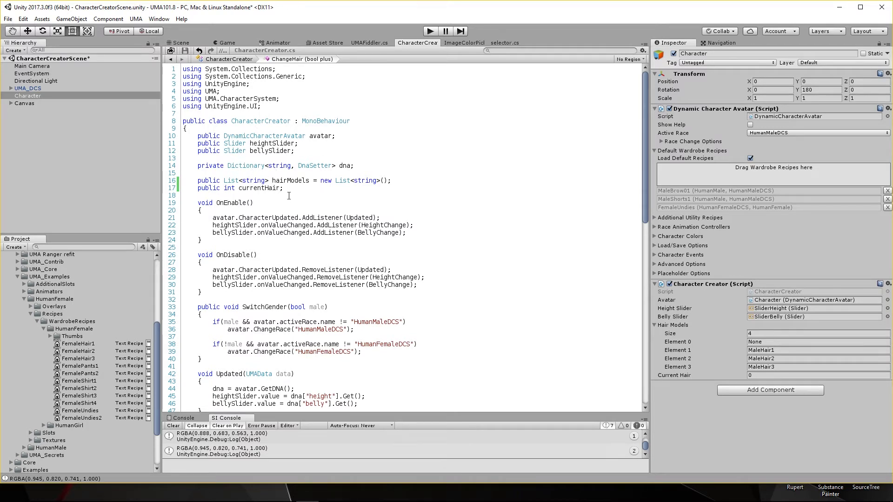
pyautogui.moveTo(287, 180)
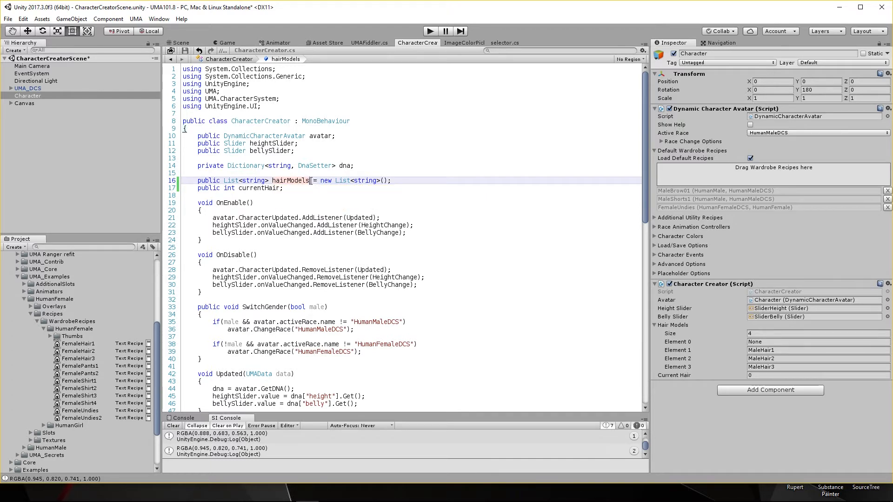
# Step: Rename the hairModels list to hairModelsMale and update its references inside ChangeHair
pyautogui.write('Male')
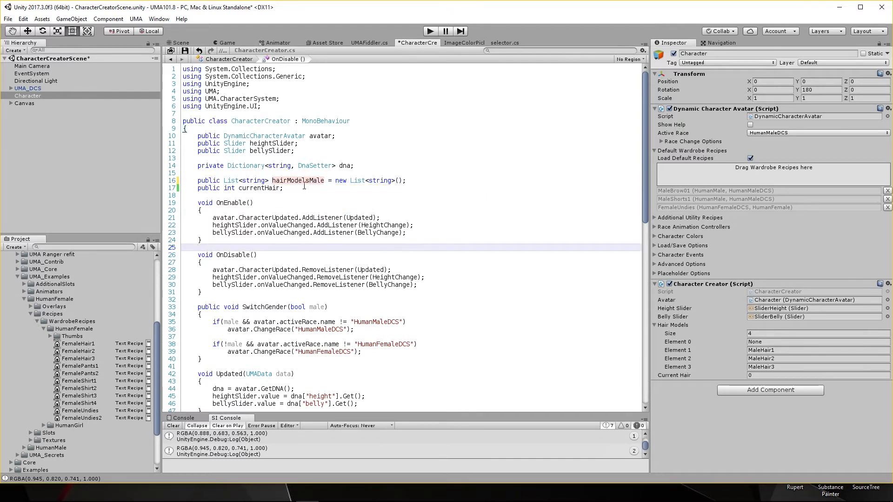
pyautogui.click(292, 181)
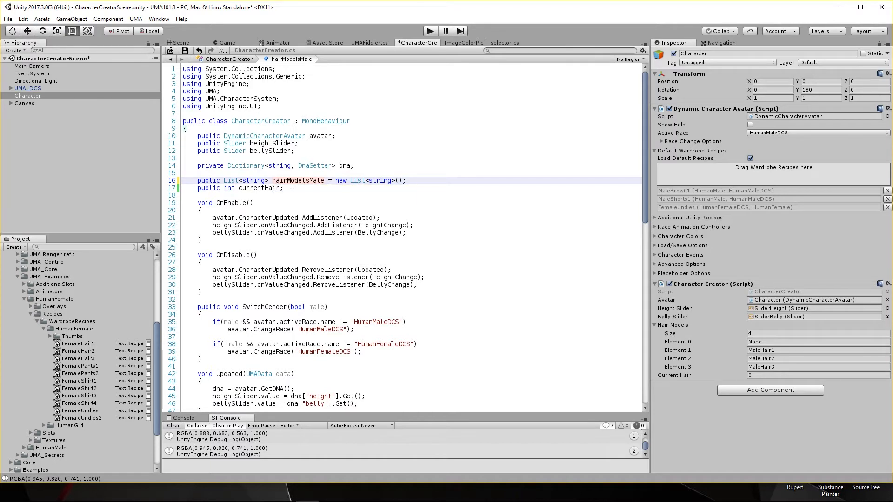
pyautogui.moveTo(300, 181)
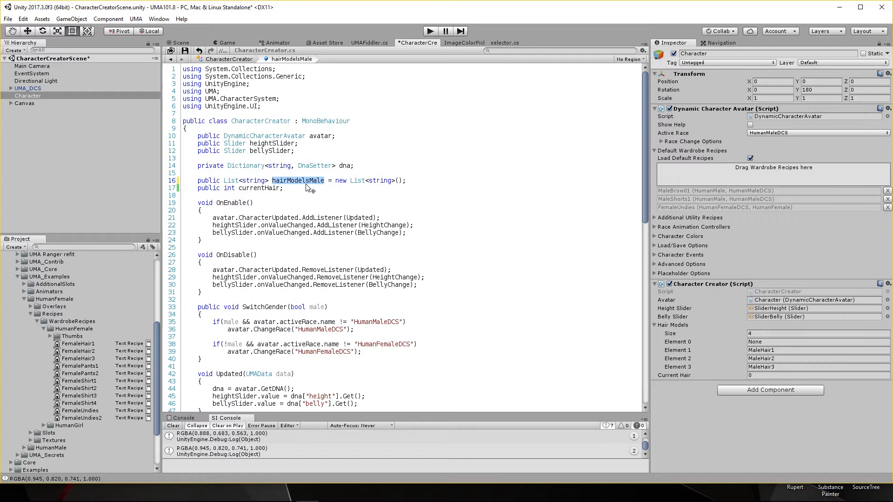
pyautogui.scroll(-3)
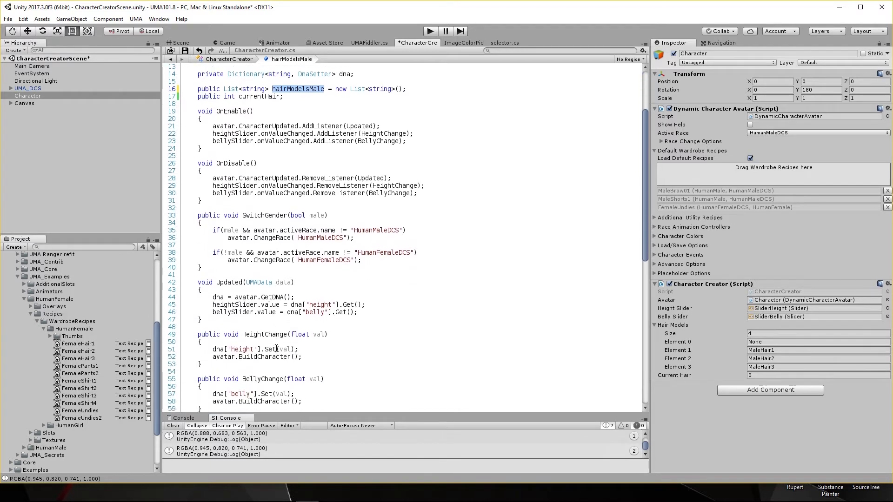
pyautogui.scroll(-3)
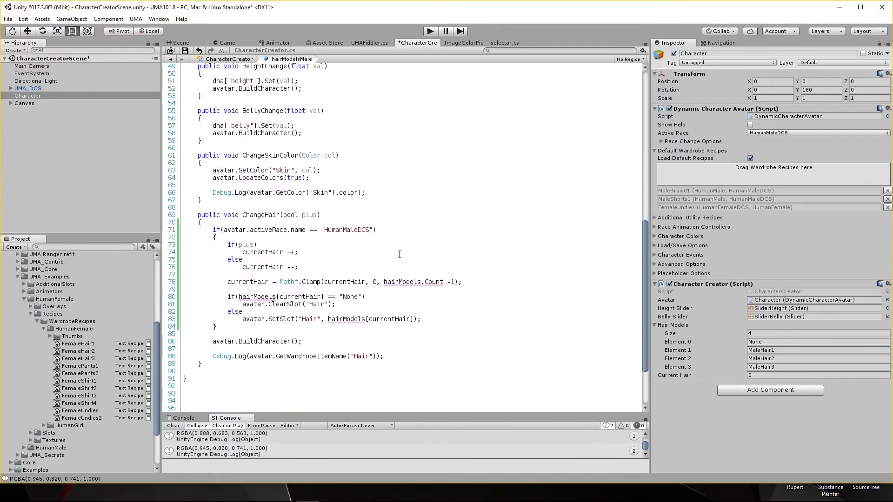
pyautogui.doubleClick(402, 281)
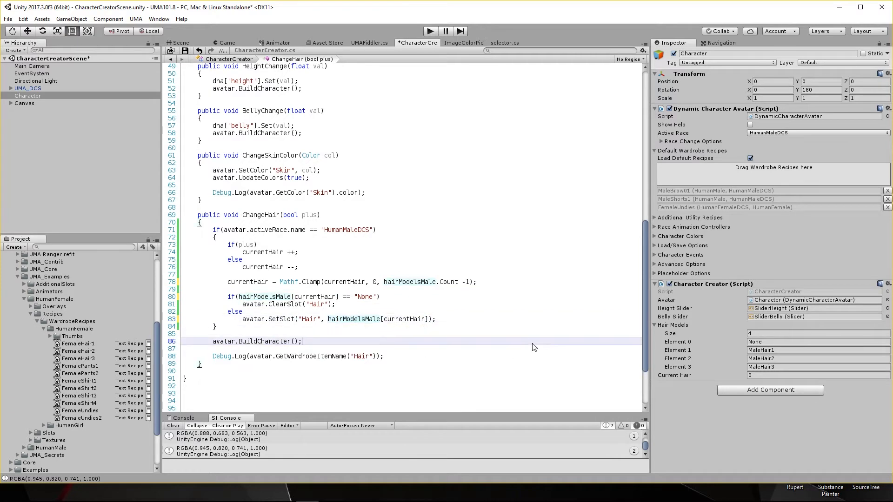
pyautogui.scroll(3)
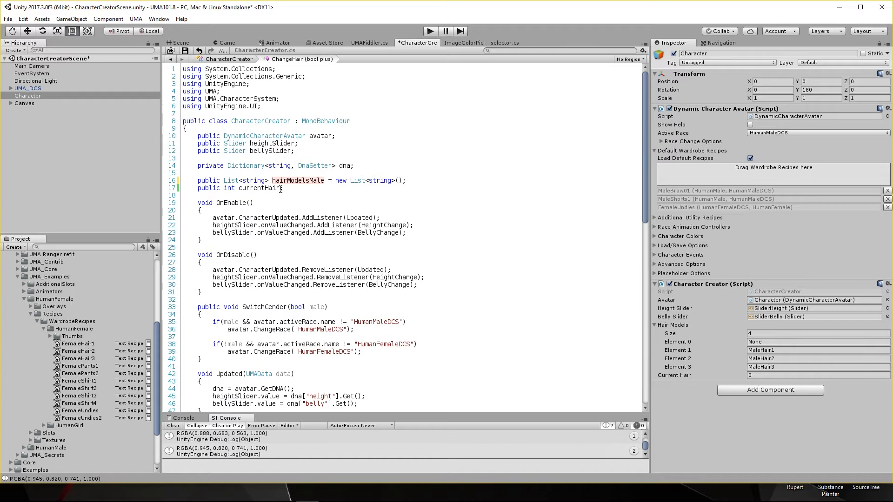
# Step: Make the hair index a private currentHairMale field and rename its references in ChangeHair
pyautogui.click(280, 188)
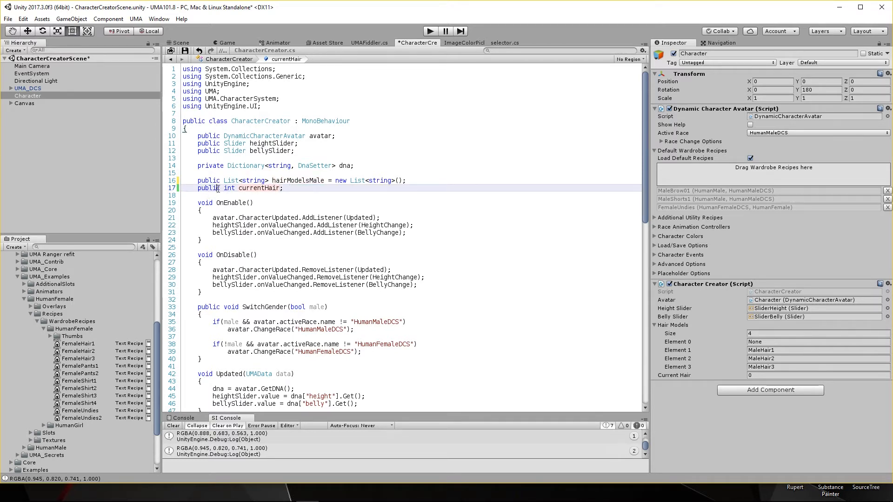
pyautogui.write('private')
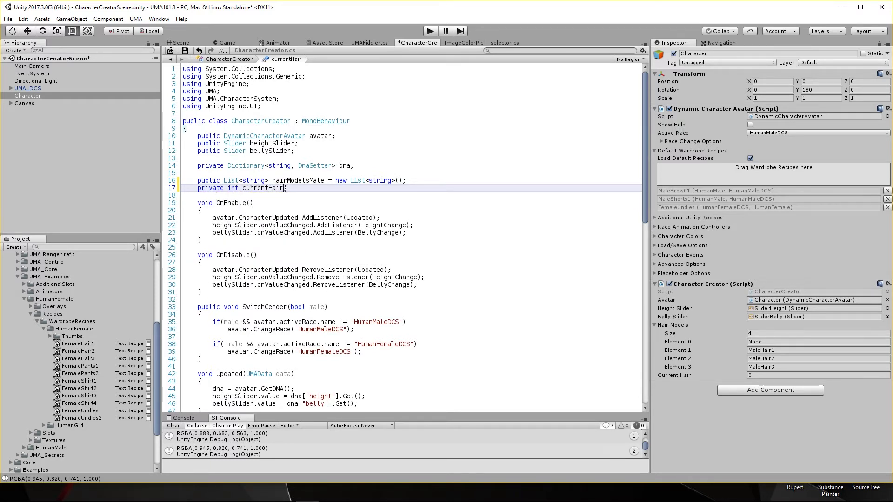
pyautogui.write('Male;')
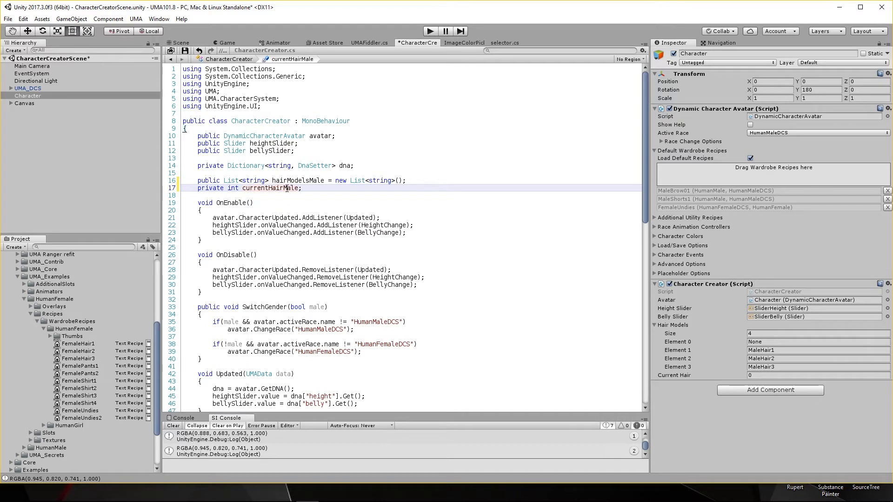
pyautogui.doubleClick(271, 188)
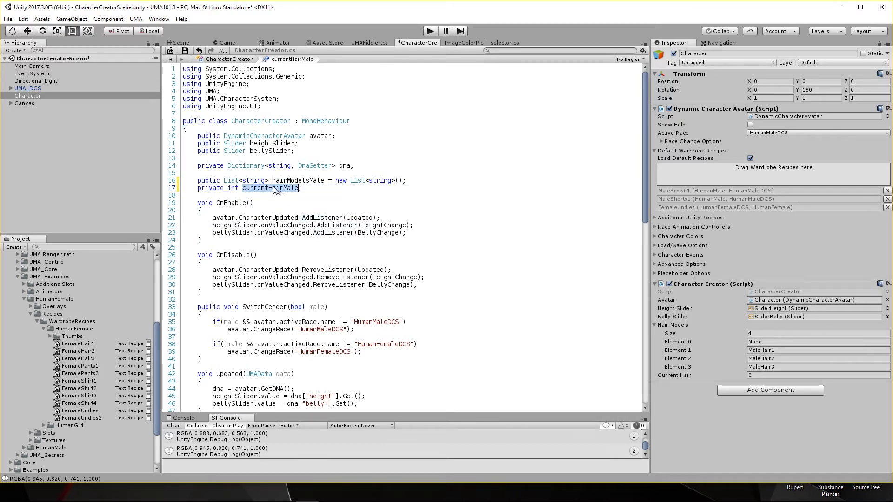
pyautogui.scroll(-3)
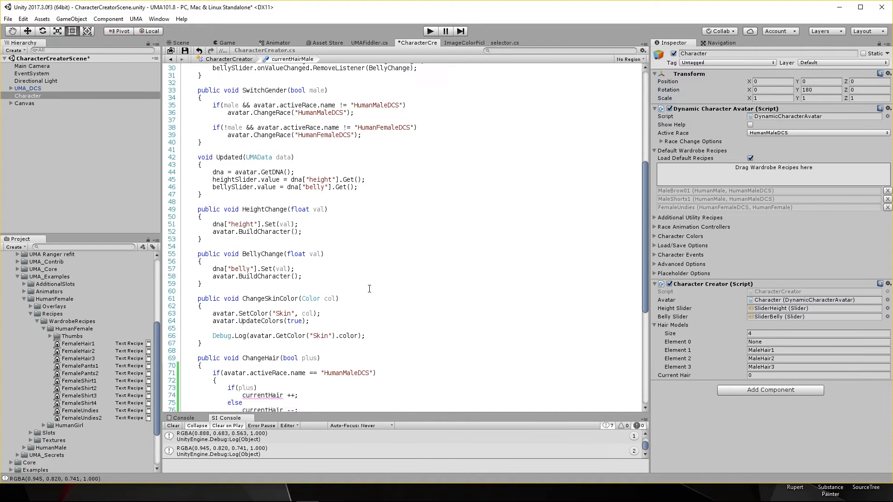
pyautogui.scroll(-3)
pyautogui.write('Male')
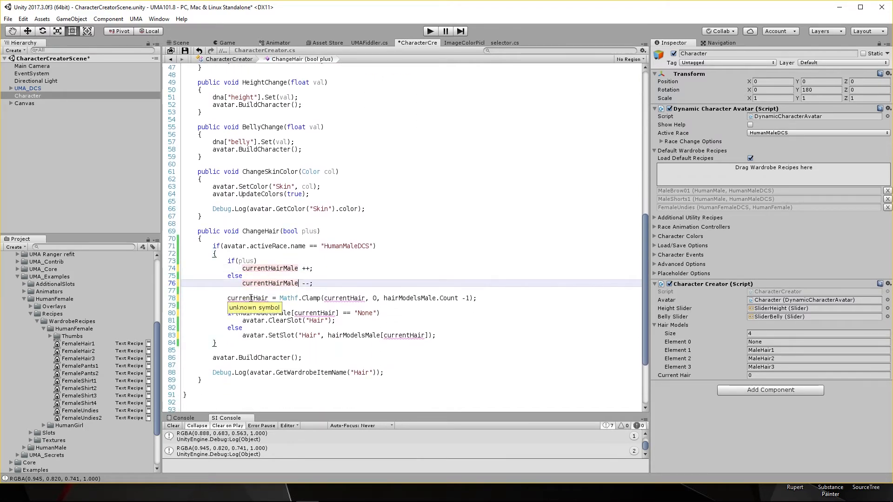
pyautogui.click(394, 297)
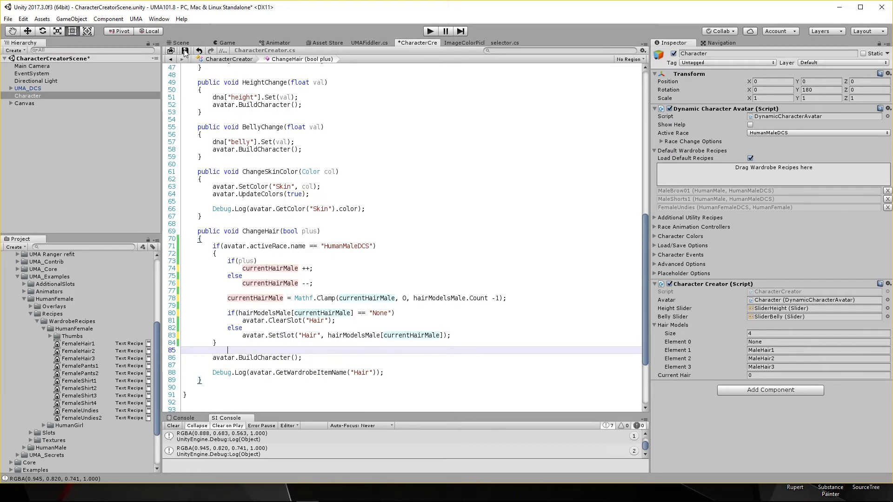
# Step: Test-play the Hair buttons, see the out-of-range error, and reveal the empty Hair Models Male list
pyautogui.click(429, 30)
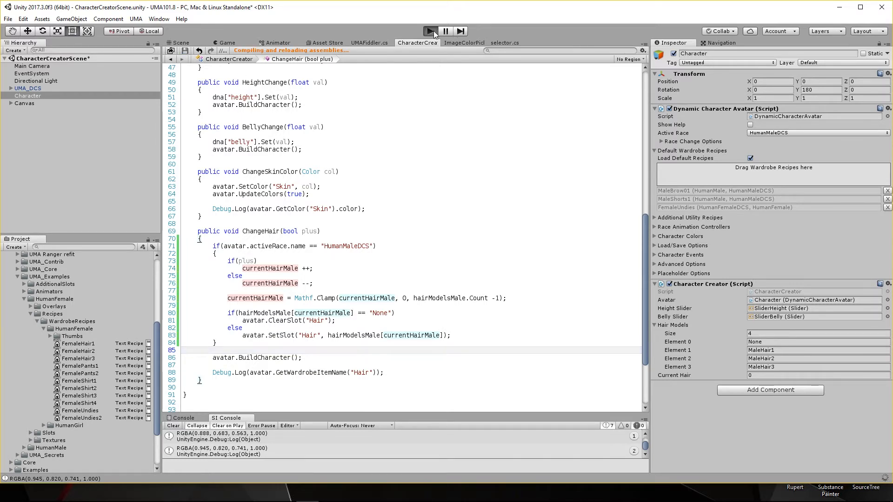
pyautogui.click(430, 31)
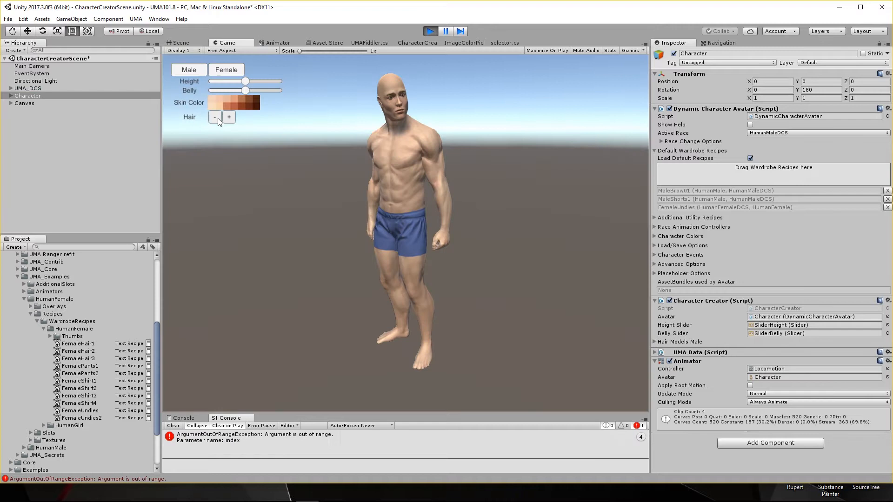
pyautogui.click(215, 117)
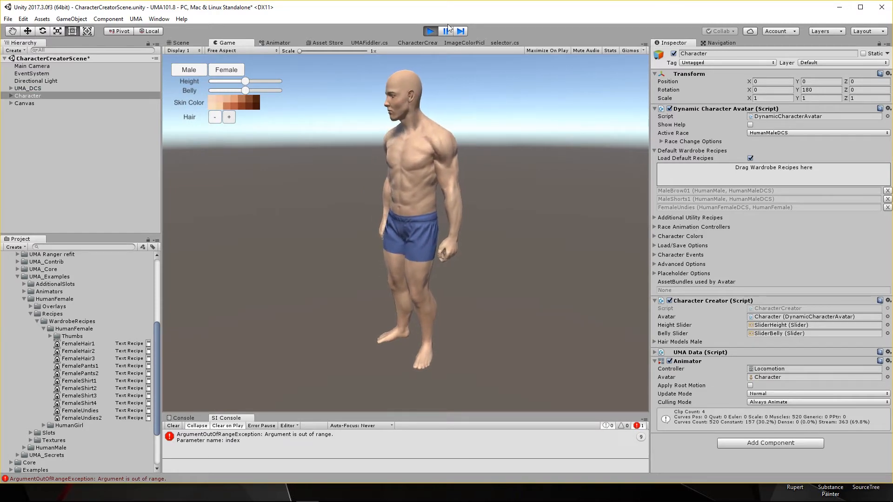
pyautogui.click(430, 31)
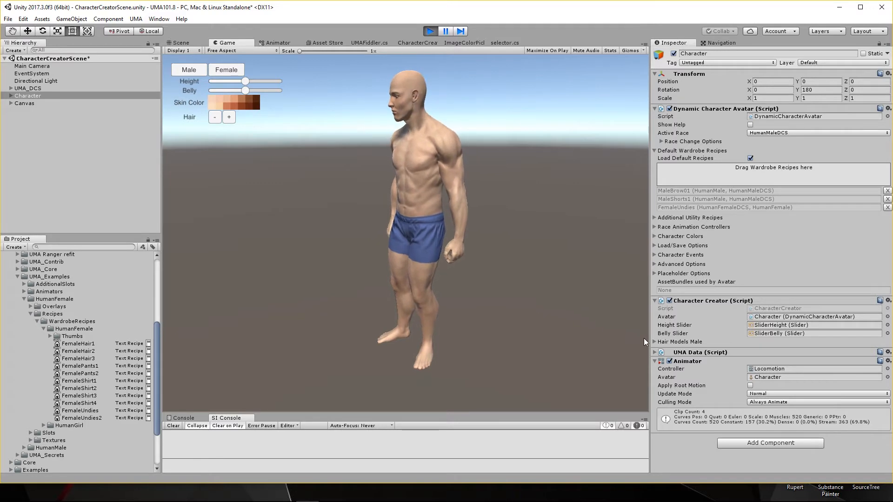
pyautogui.click(656, 341)
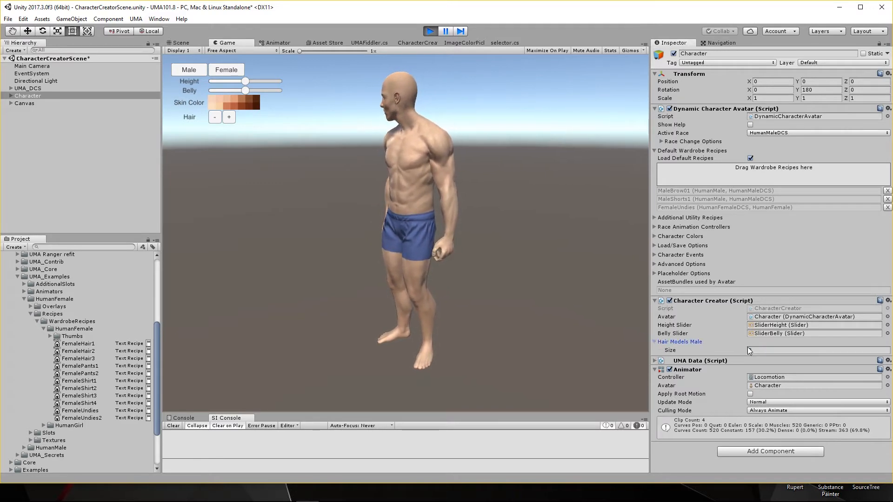
pyautogui.click(430, 31)
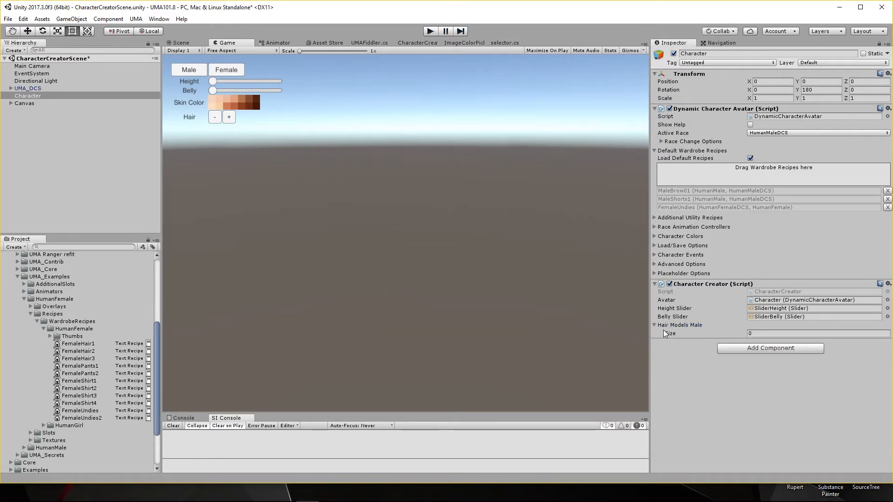
# Step: Fill Hair Models Male with four entries: None, MaleHair1, MaleHair2 and MaleHair3
pyautogui.click(818, 333)
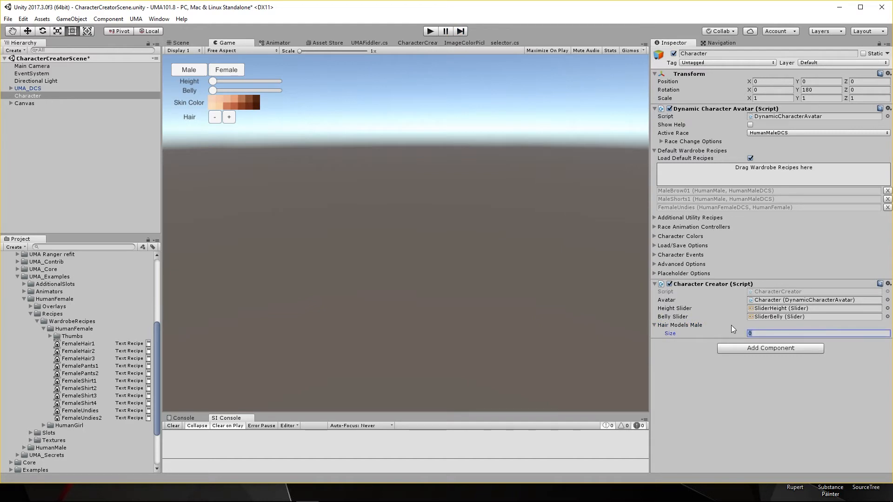
pyautogui.write('4')
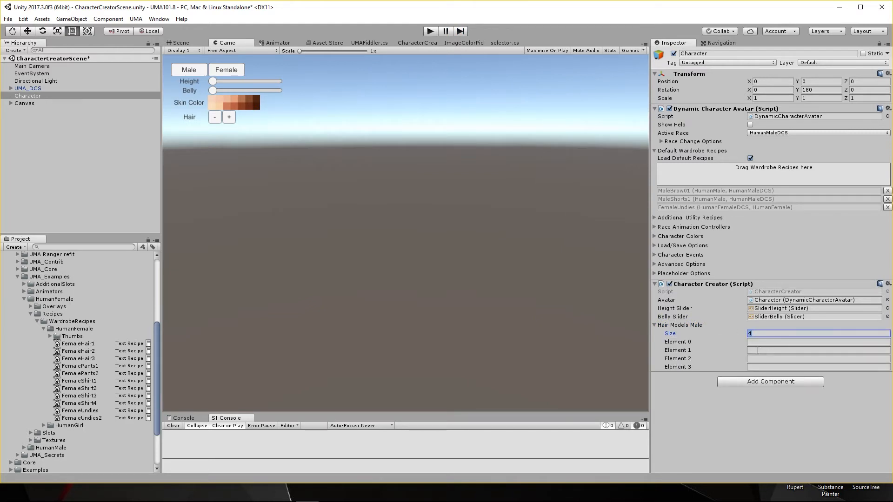
pyautogui.click(815, 341)
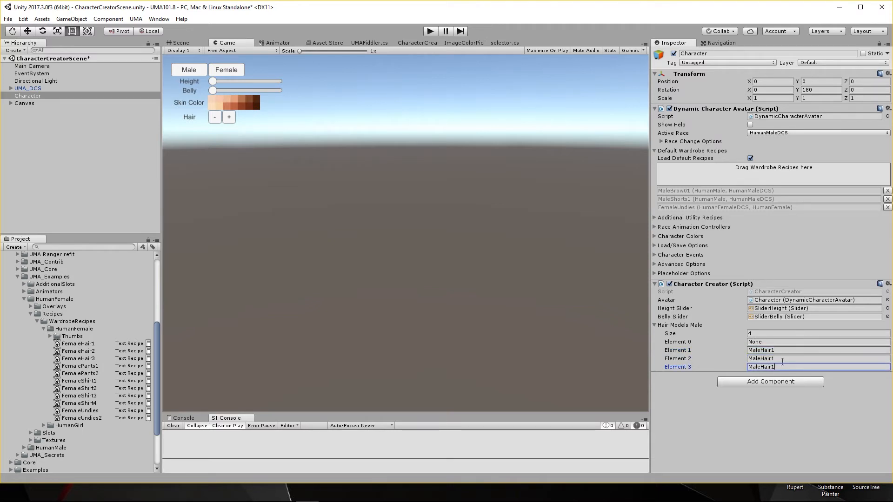
pyautogui.click(818, 358)
pyautogui.write('3')
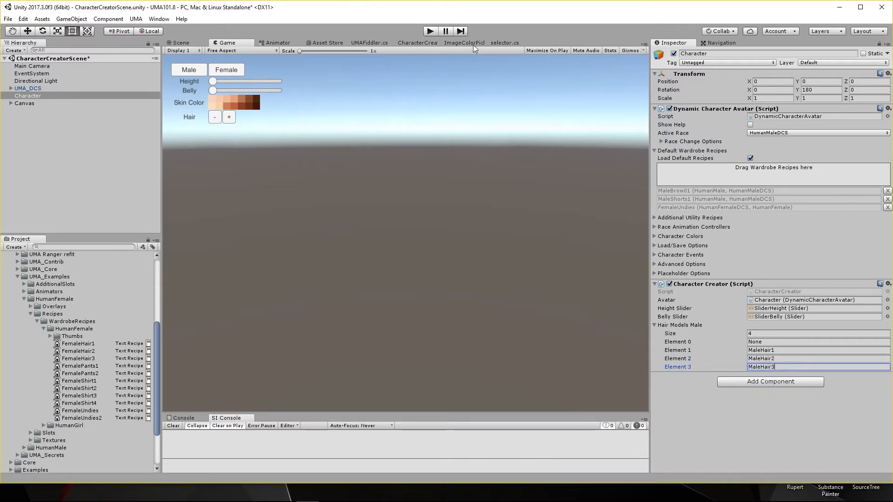
pyautogui.click(429, 32)
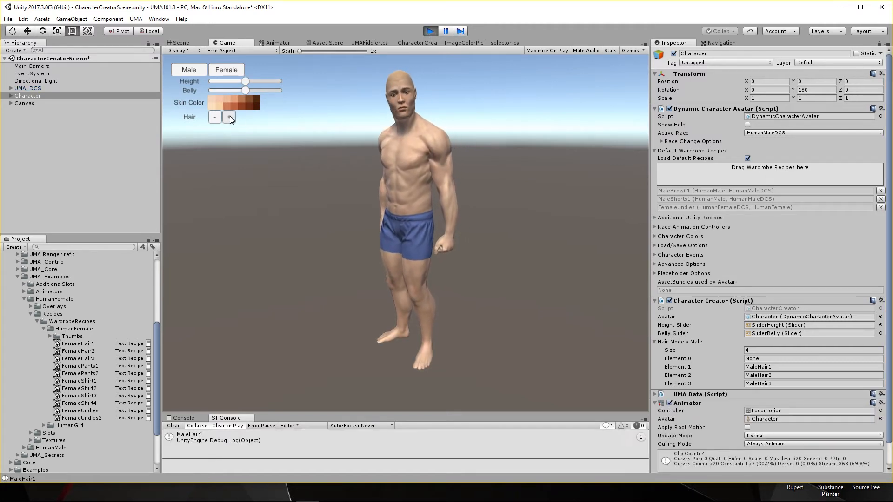
# Step: Cycle the male hairstyles through MaleHair2 and MaleHair3 in Play mode, then return to the script
pyautogui.click(229, 118)
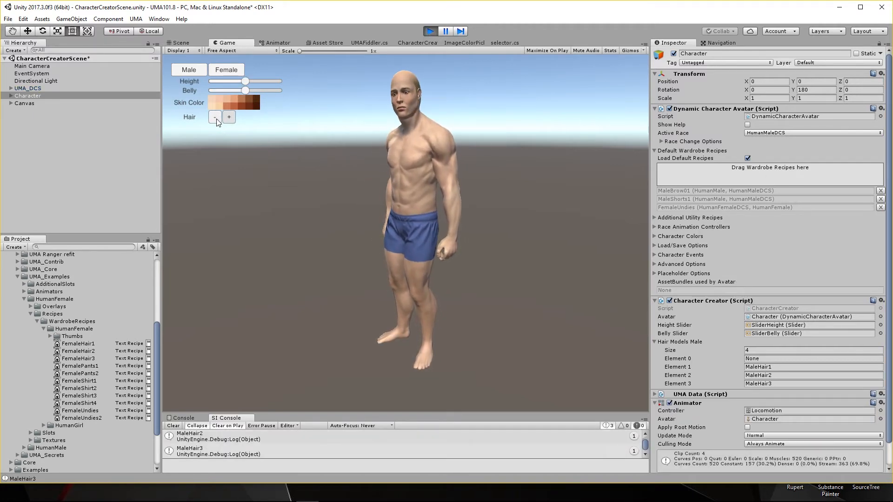
pyautogui.click(430, 32)
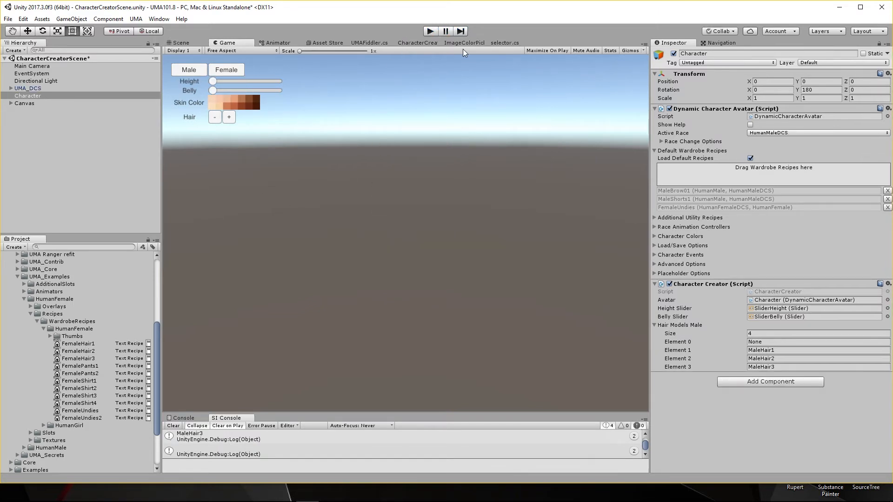
pyautogui.moveTo(425, 46)
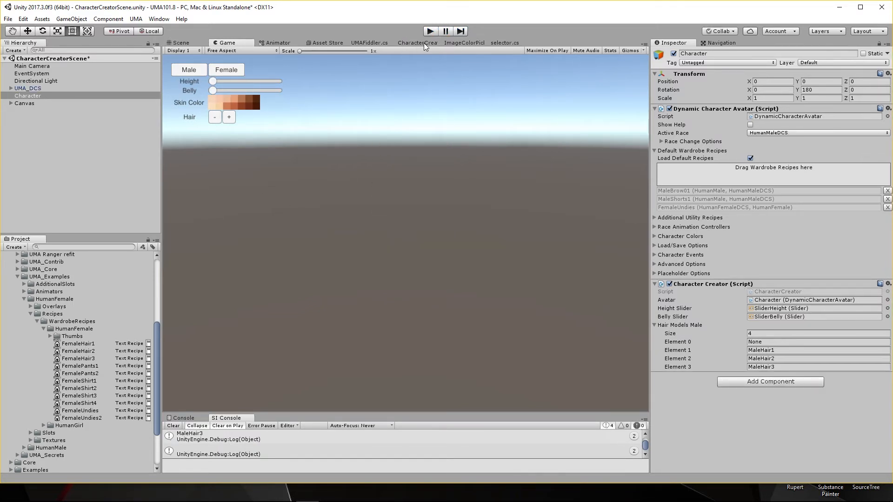
pyautogui.click(417, 43)
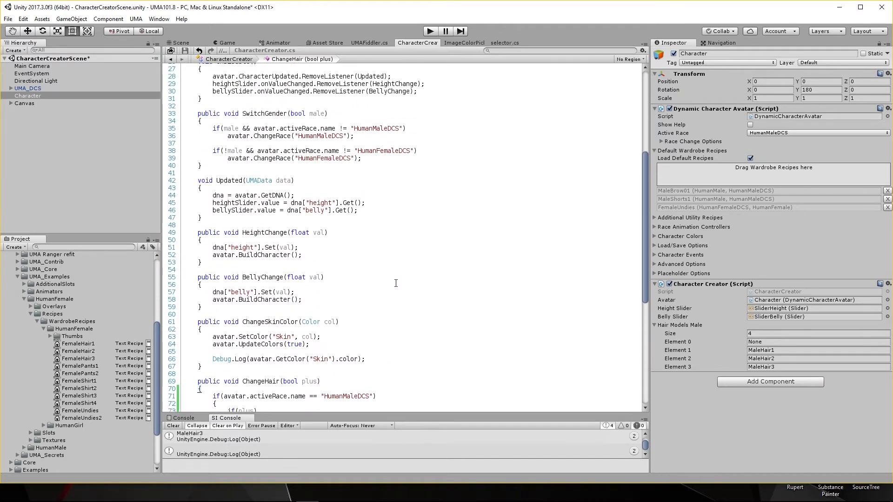
# Step: Duplicate the male declarations as a hairModelsFemale list and a private currentHairFemale index
pyautogui.scroll(3)
pyautogui.write('public List<string> hairModelsFemale = new List<string>();')
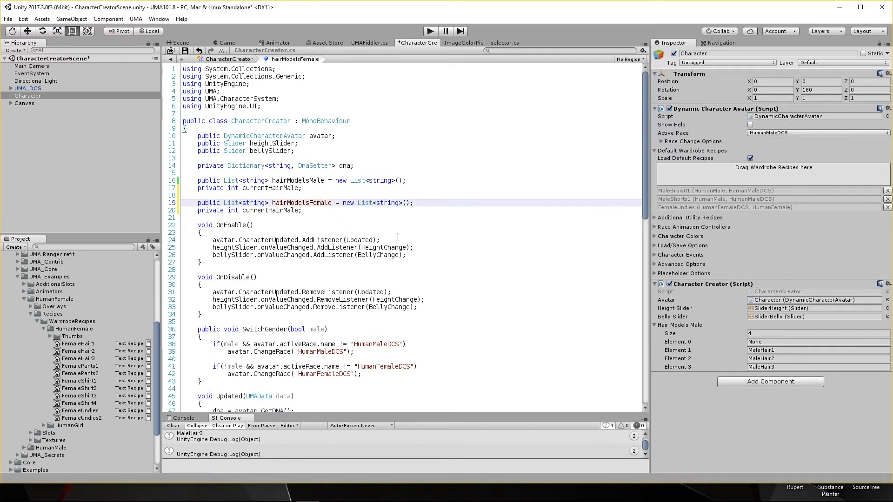
pyautogui.moveTo(277, 210)
pyautogui.write('Fem')
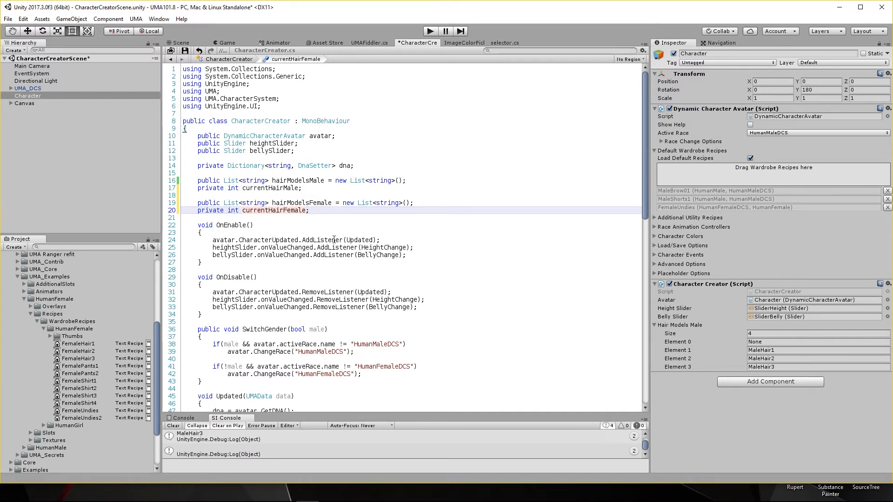
pyautogui.scroll(-3)
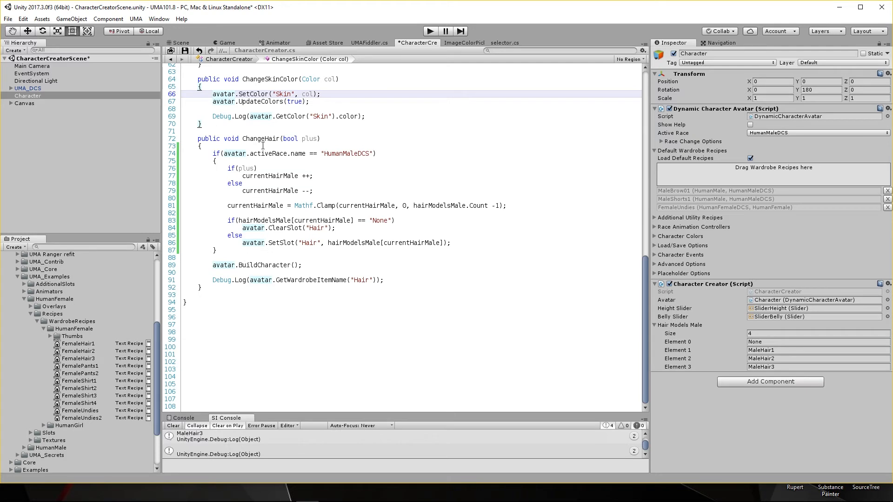
# Step: Duplicate the HumanMaleDCS hair-cycling block in ChangeHair as a HumanFemaleDCS branch
pyautogui.scroll(3)
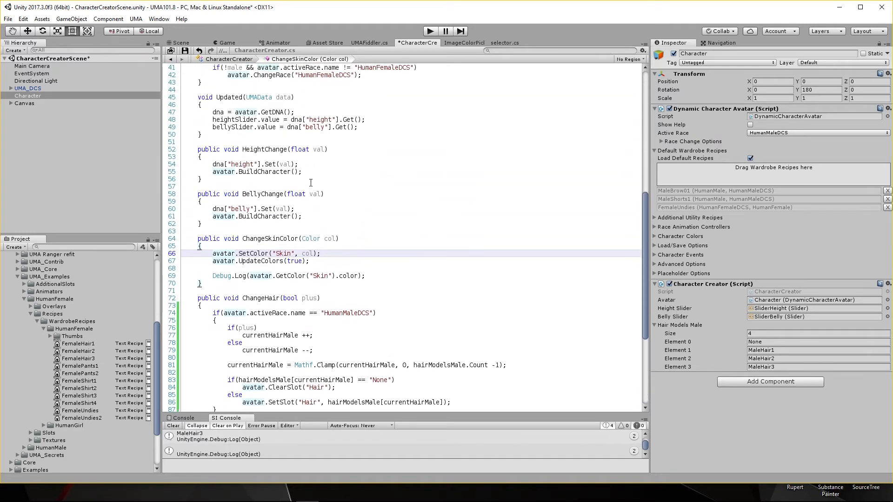
pyautogui.scroll(3)
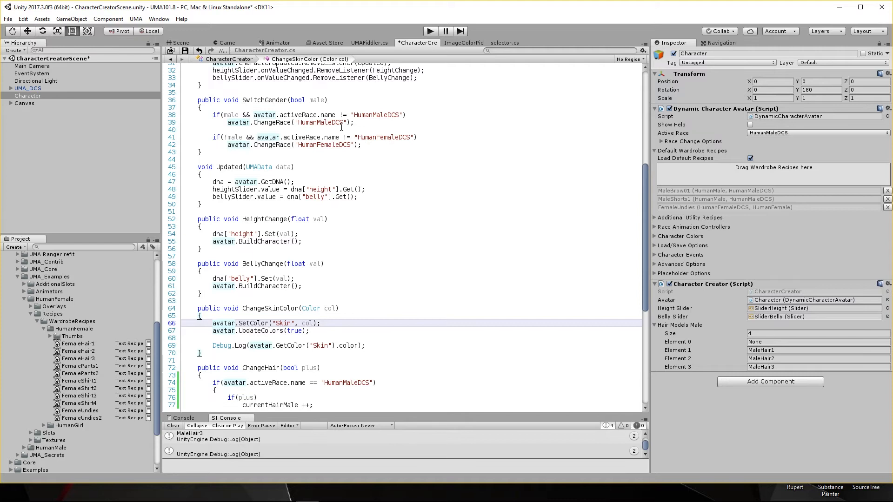
pyautogui.moveTo(295, 115)
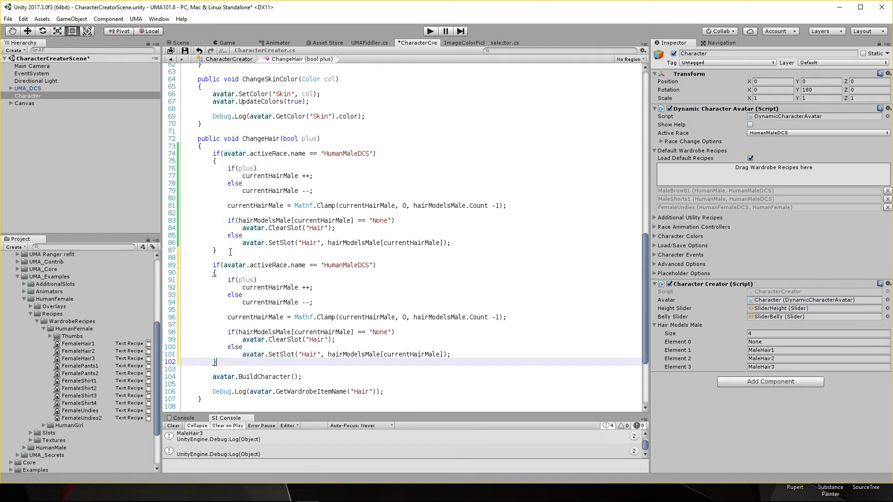
pyautogui.moveTo(347, 265)
pyautogui.write('Fem')
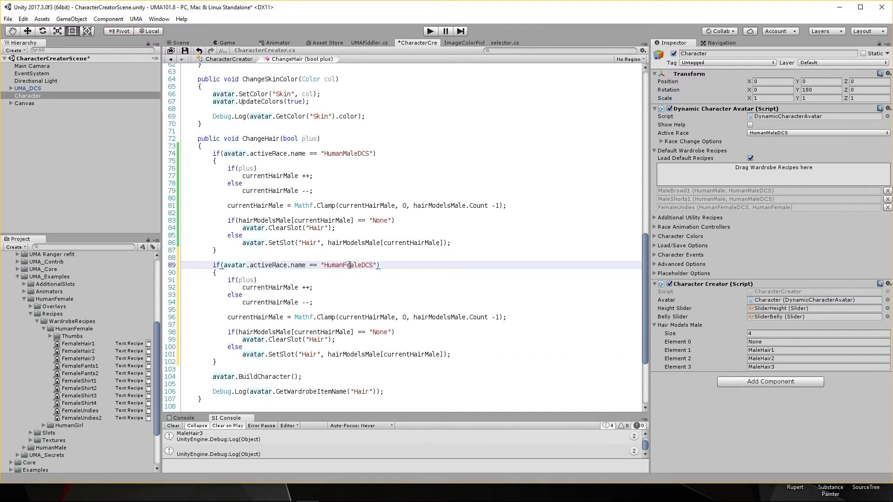
pyautogui.scroll(-3)
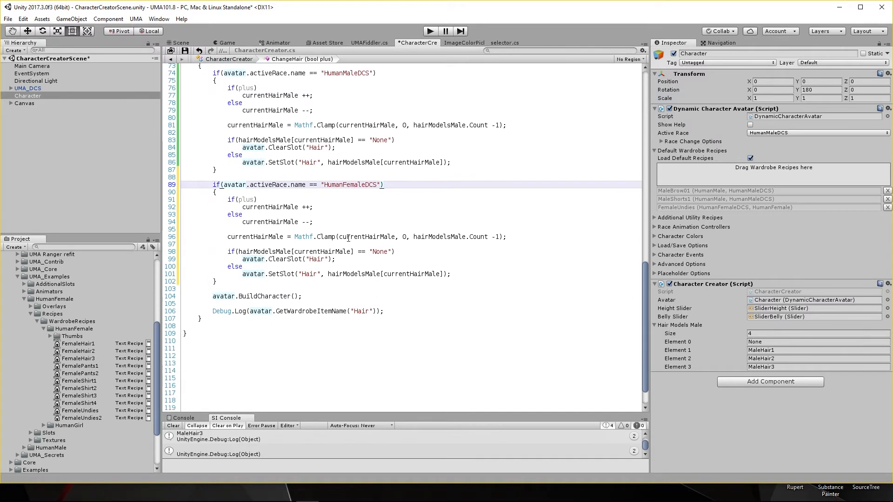
# Step: Switch the female branch to currentHairFemale and hairModelsFemale throughout and save the script
pyautogui.click(288, 206)
pyautogui.write('Fem')
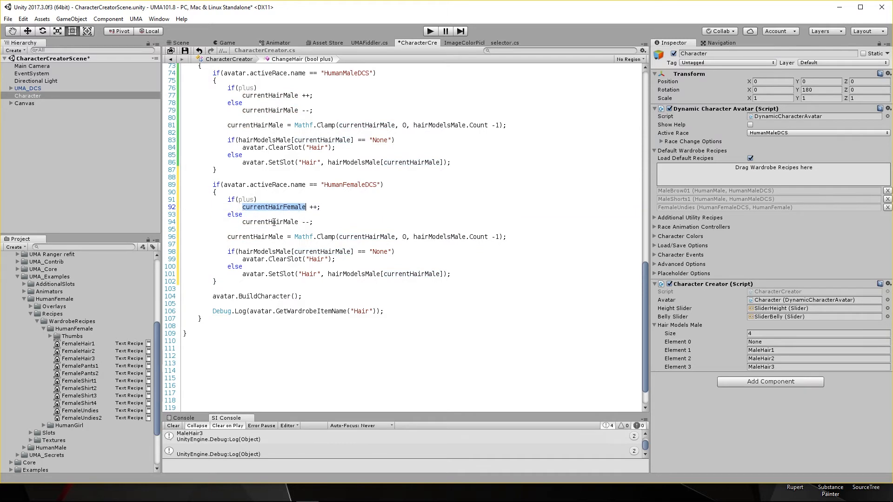
pyautogui.doubleClick(255, 237)
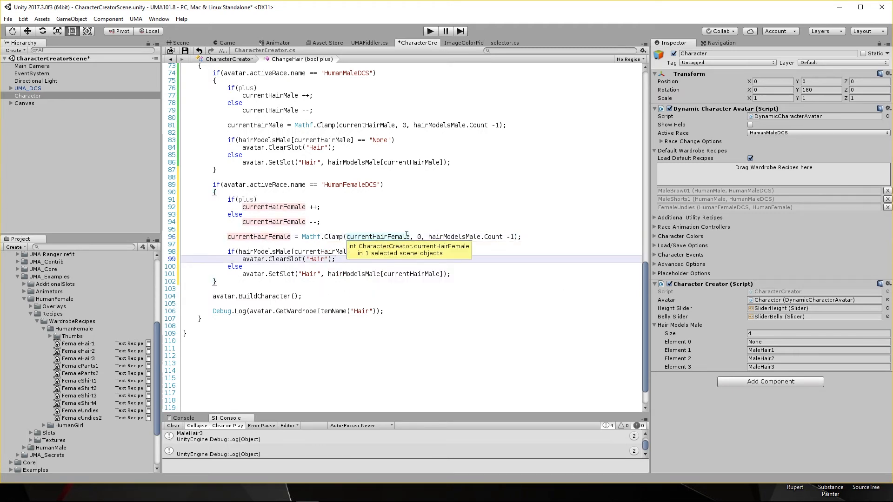
pyautogui.moveTo(453, 236)
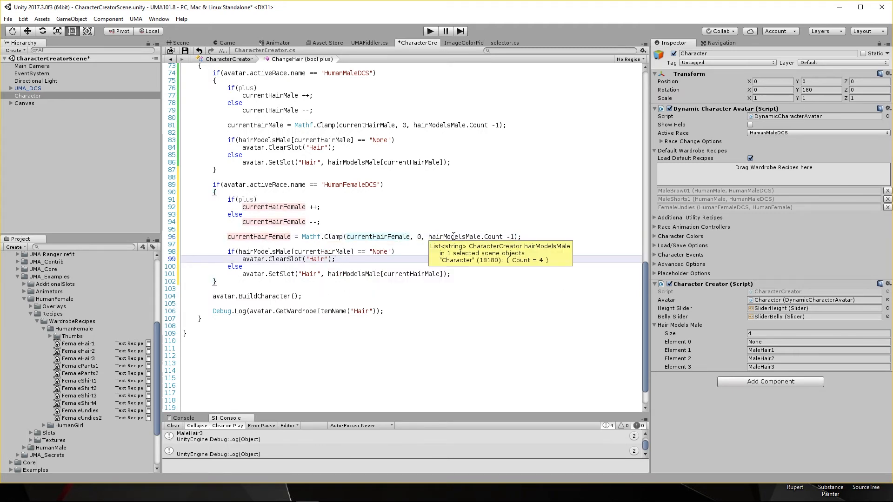
pyautogui.moveTo(499, 299)
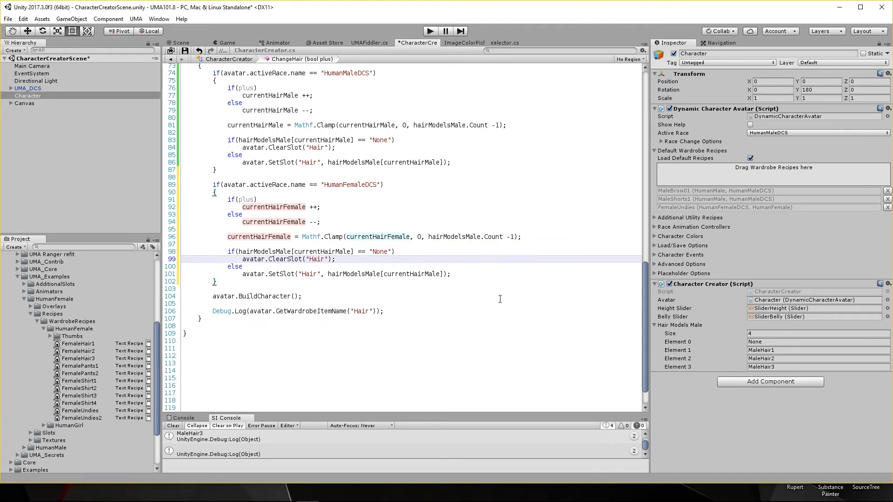
pyautogui.moveTo(295, 239)
pyautogui.write('Fem')
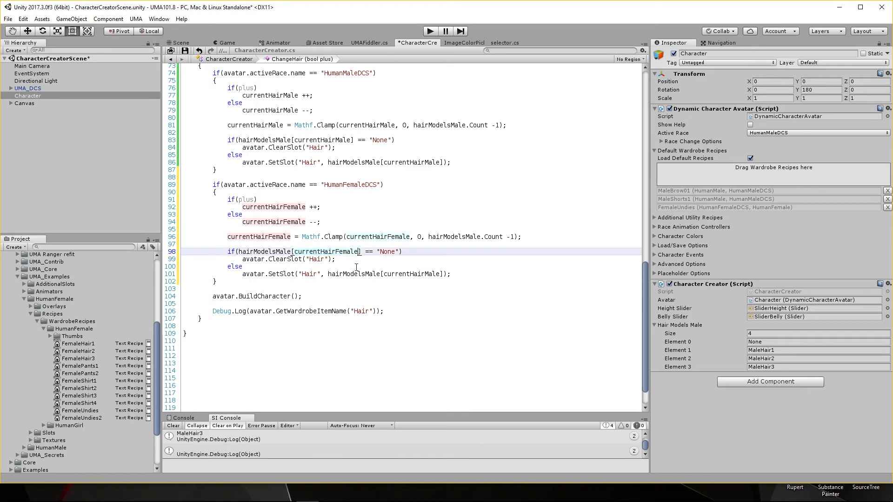
pyautogui.moveTo(413, 274)
pyautogui.write('Fem')
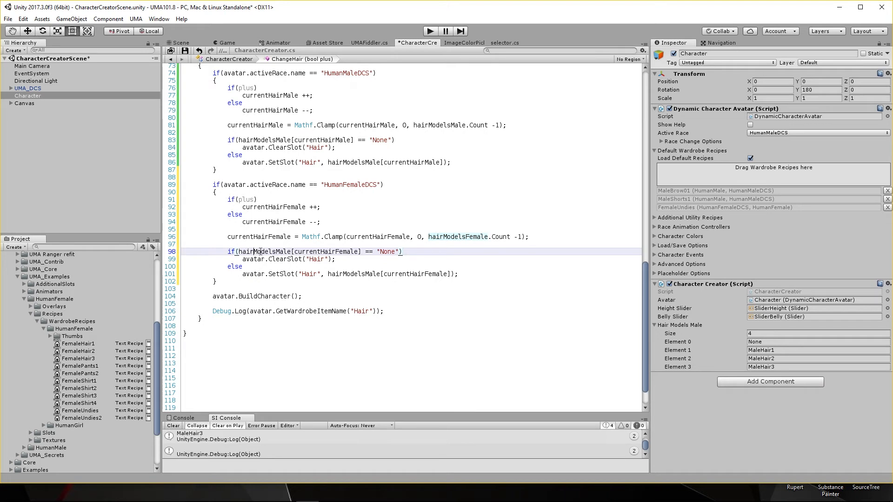
pyautogui.doubleClick(265, 252)
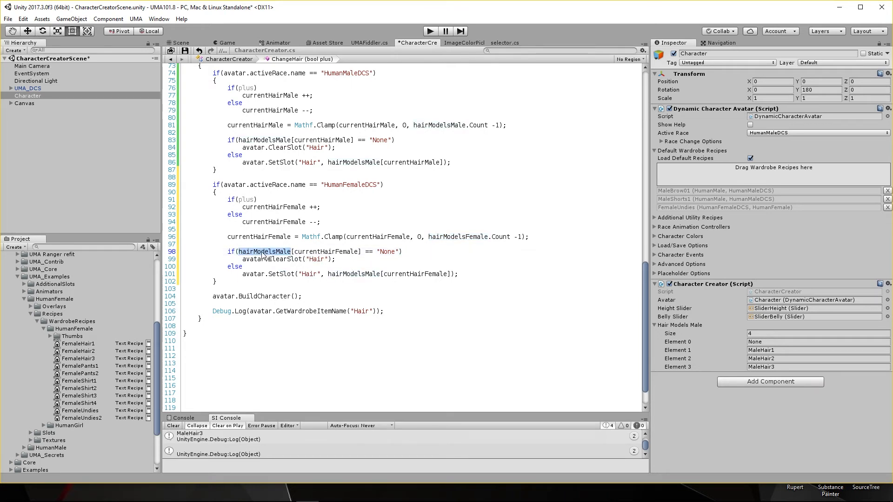
pyautogui.click(267, 251)
pyautogui.write('Fem')
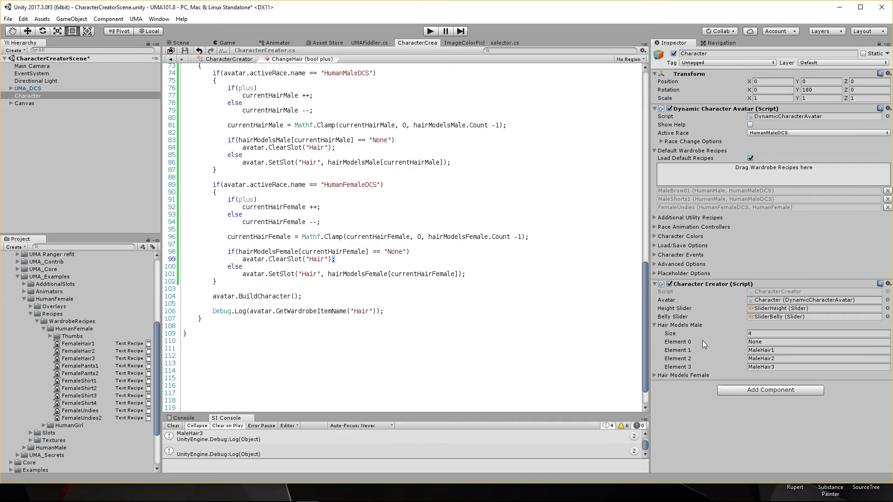
pyautogui.moveTo(659, 379)
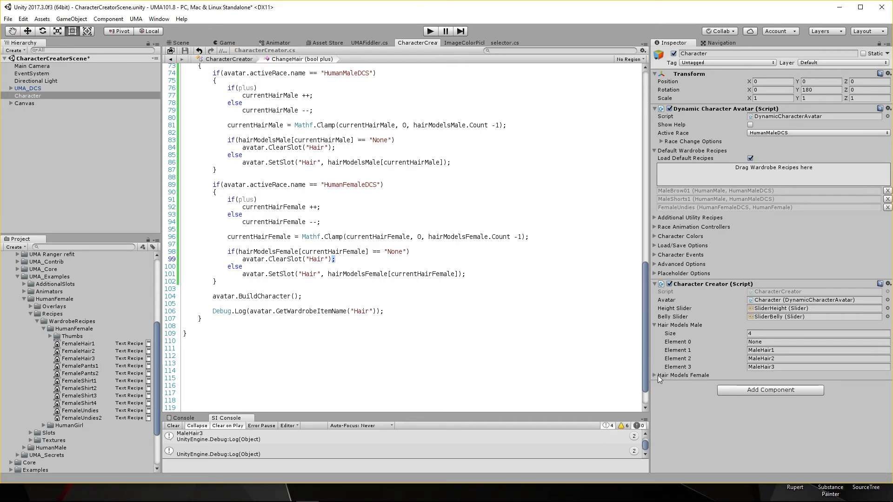
# Step: Fill Hair Models Female with four entries: None, FemaleHair1, FemaleHair2 and FemaleHair3
pyautogui.click(655, 375)
pyautogui.write('4')
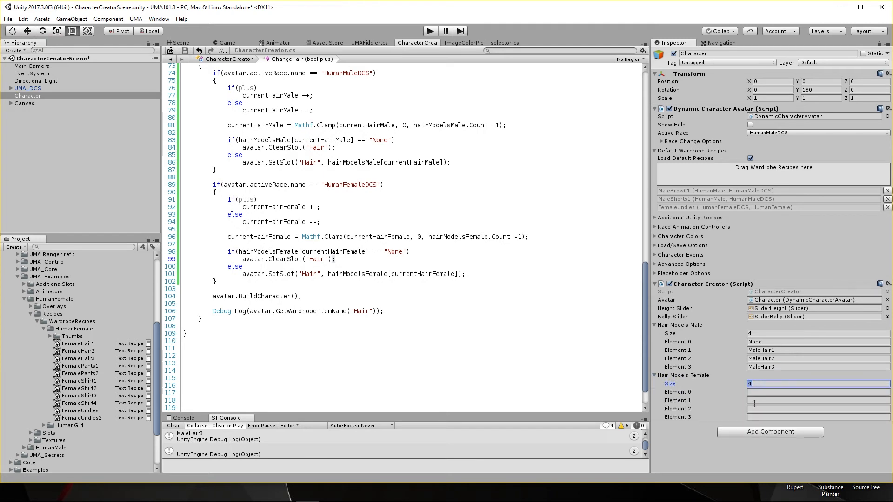
pyautogui.click(818, 392)
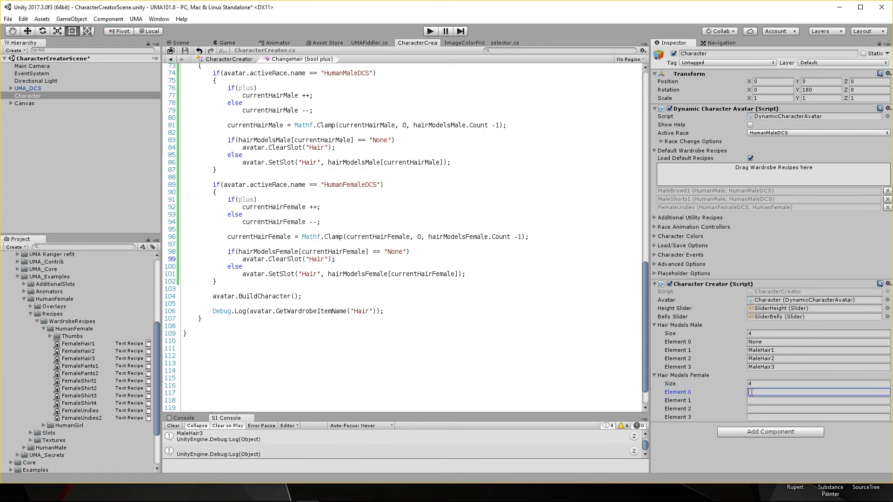
pyautogui.write('None')
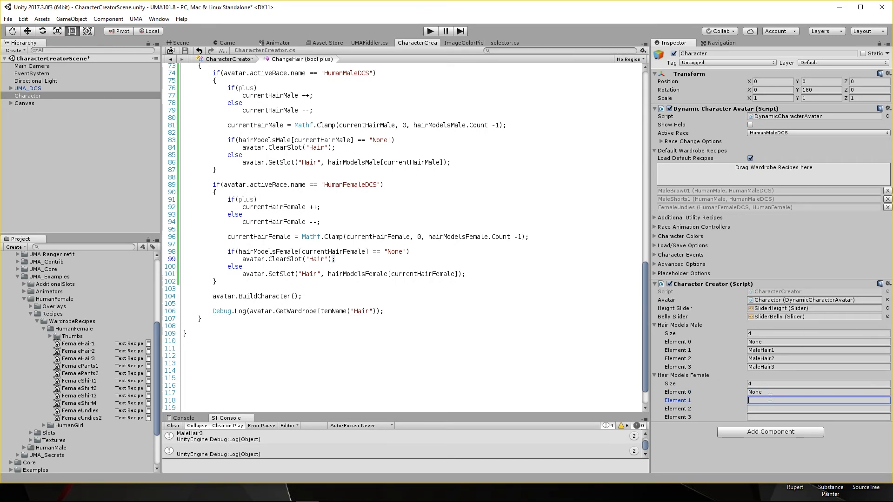
pyautogui.write('FemaleHair')
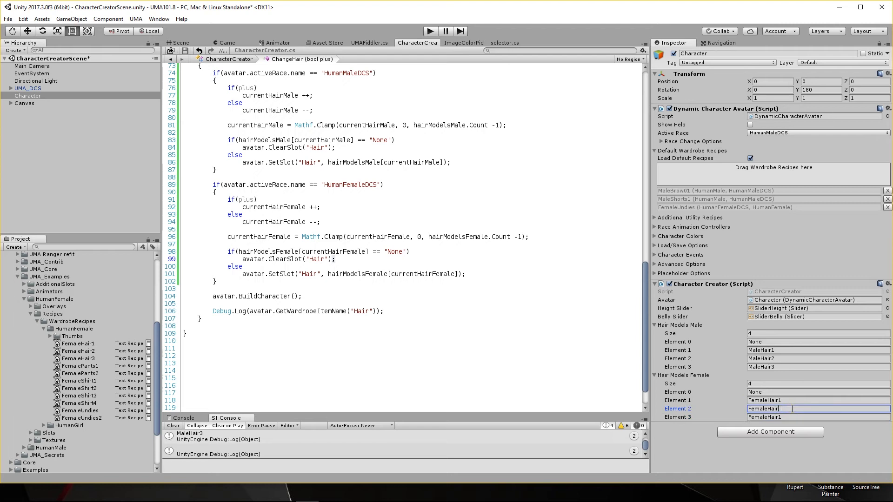
pyautogui.click(818, 417)
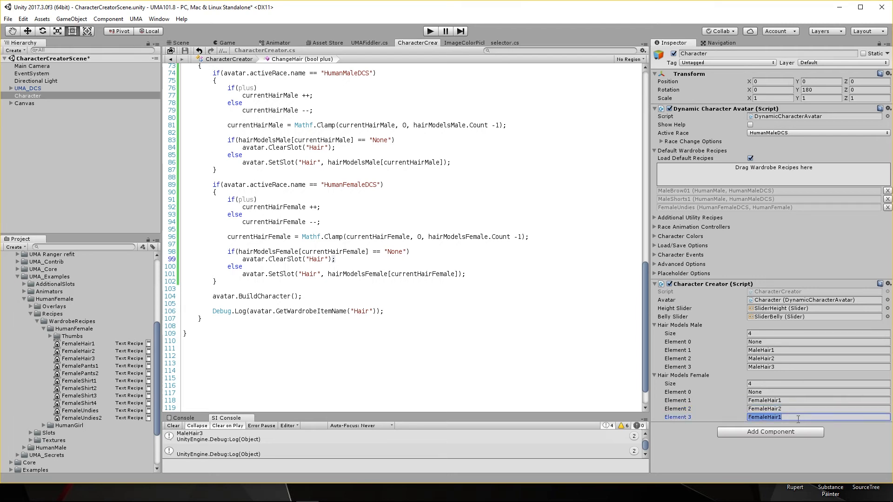
pyautogui.write('FemaleHair3')
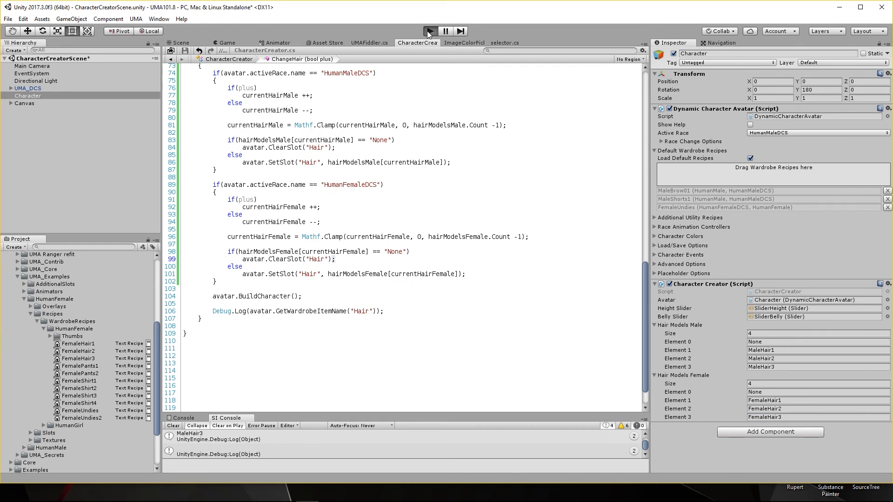
pyautogui.click(430, 31)
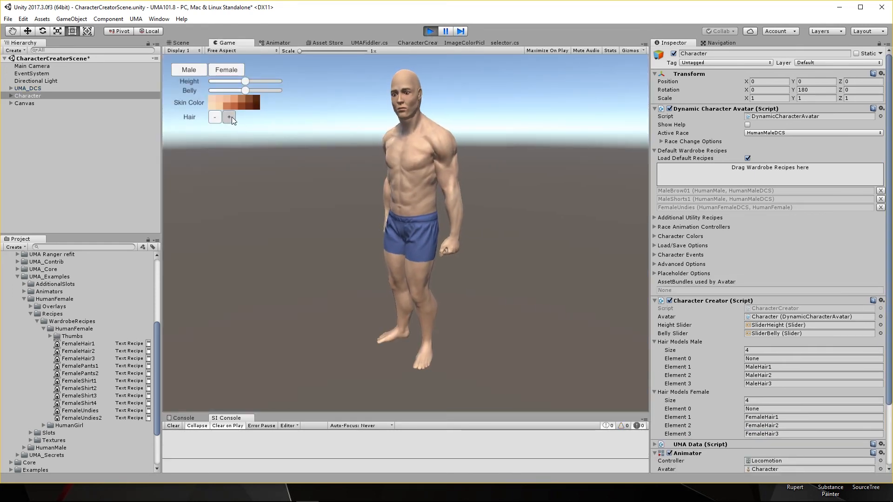
pyautogui.click(215, 117)
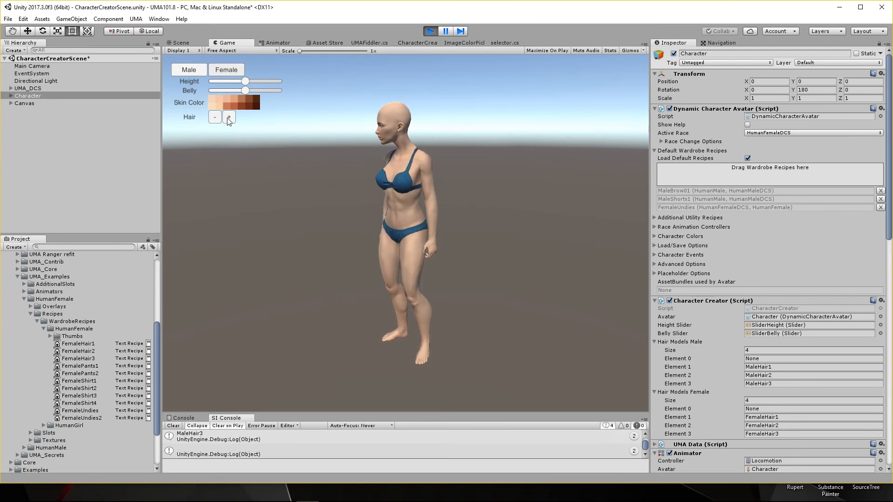
pyautogui.click(215, 117)
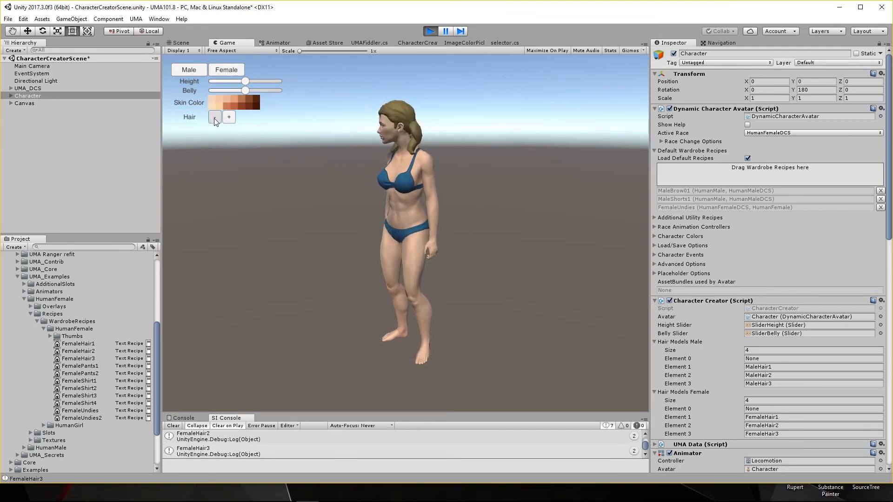
pyautogui.click(215, 118)
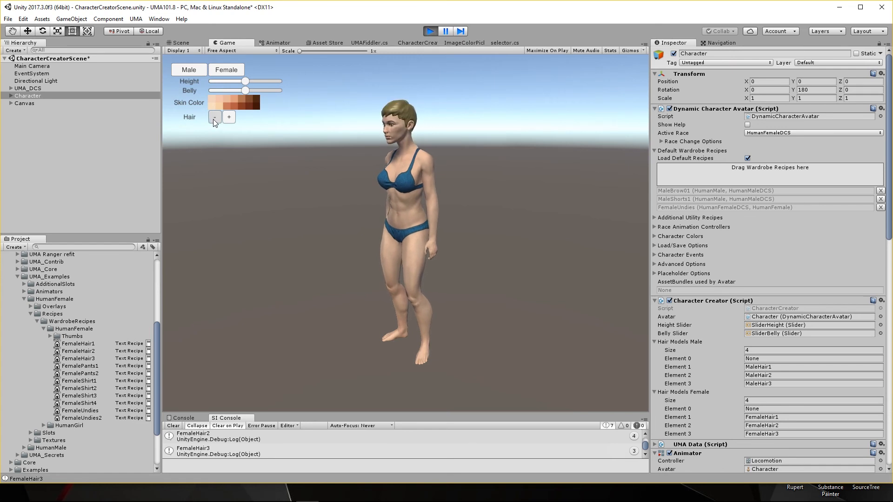
pyautogui.click(215, 118)
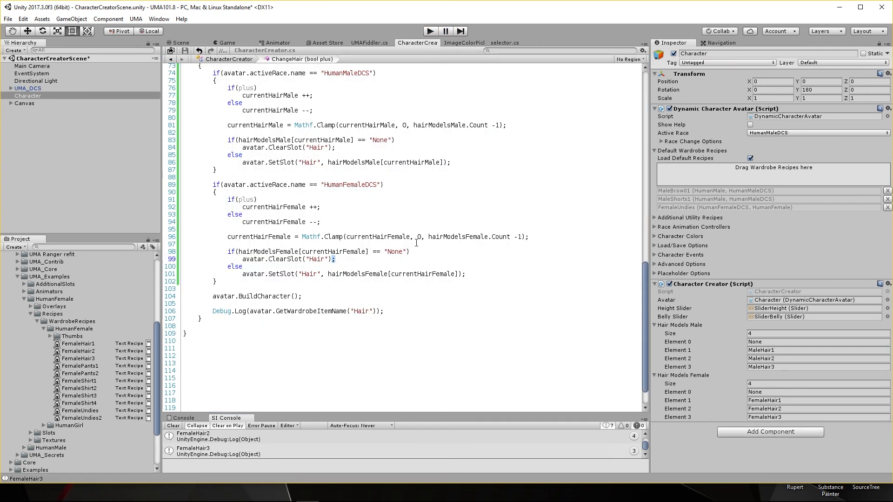
pyautogui.scroll(3)
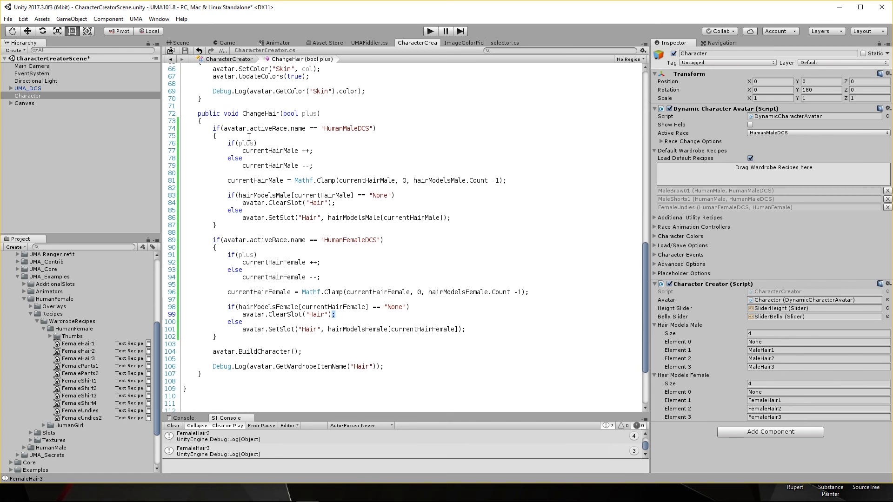
pyautogui.moveTo(369, 250)
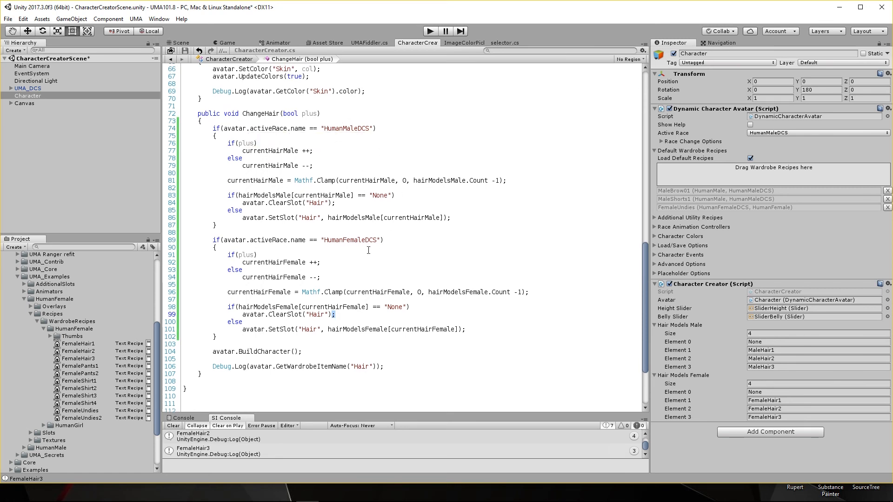
pyautogui.moveTo(343, 129)
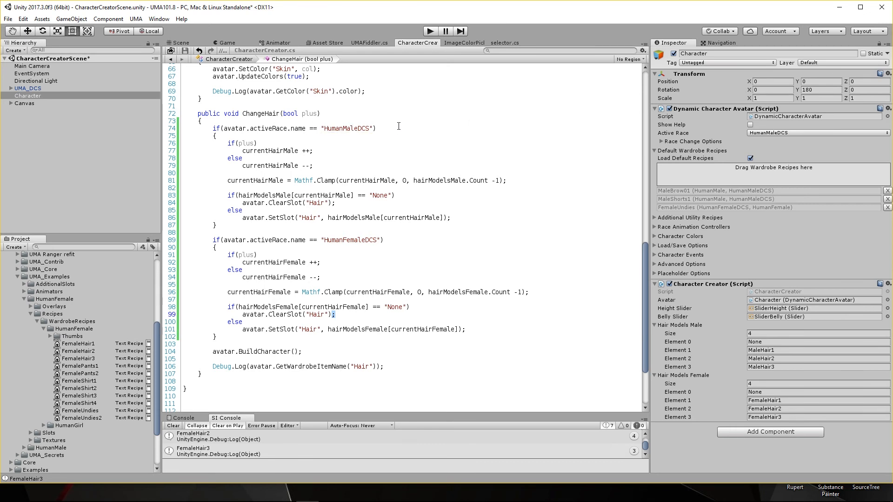
pyautogui.moveTo(436, 179)
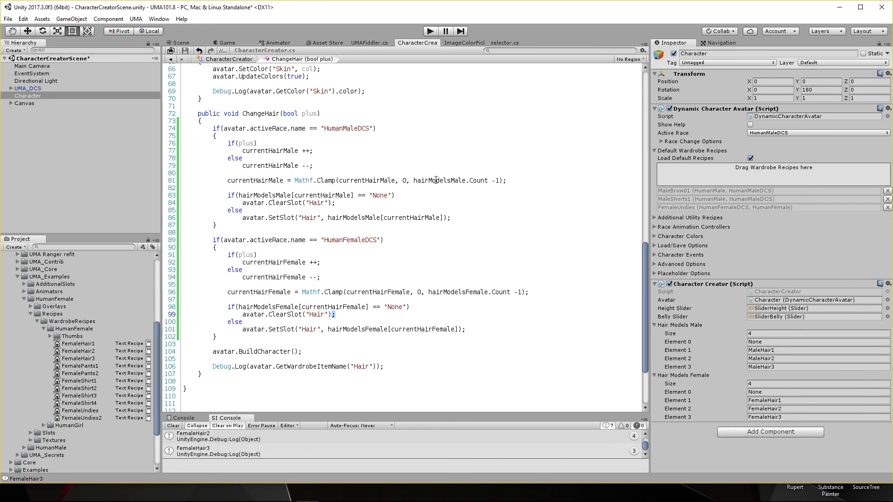
pyautogui.moveTo(491, 136)
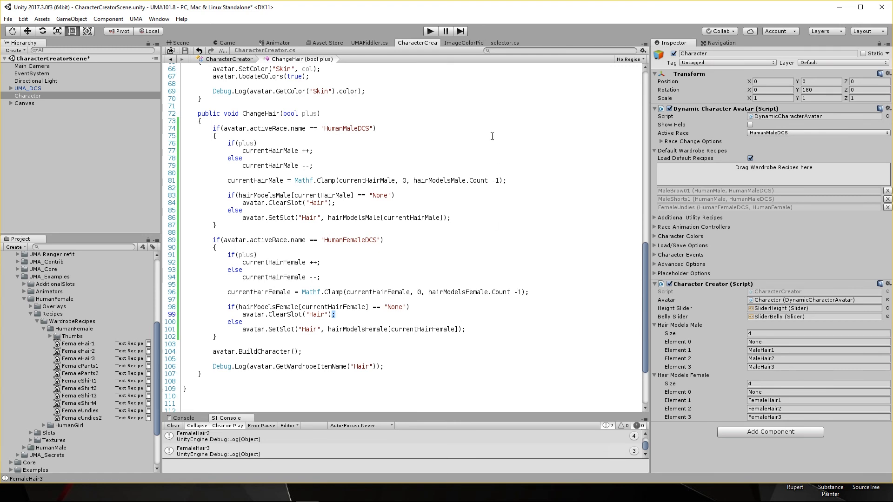
pyautogui.moveTo(483, 194)
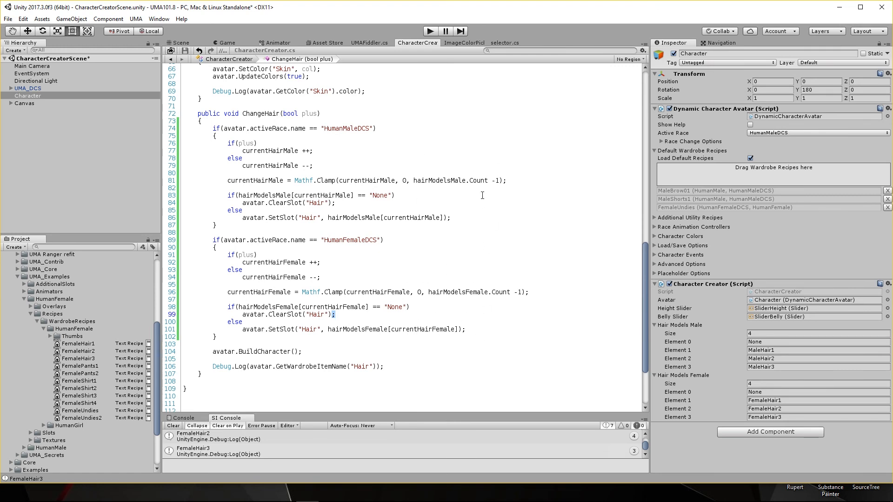
pyautogui.moveTo(446, 312)
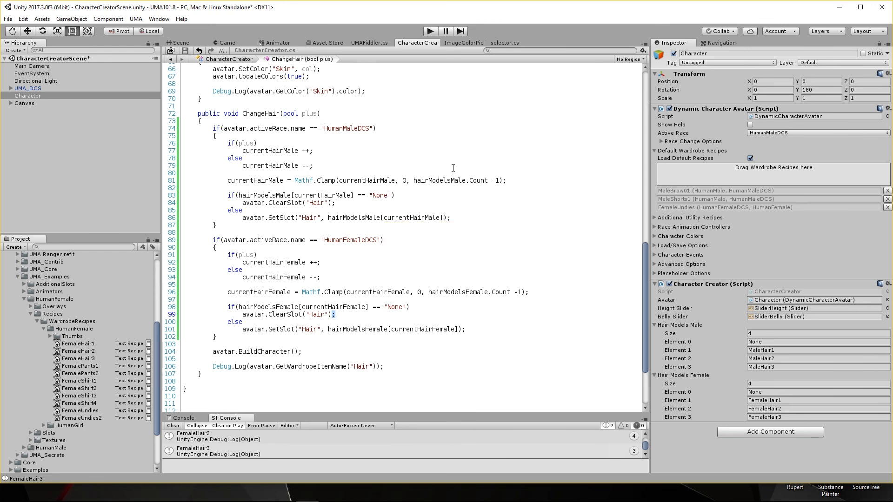
pyautogui.moveTo(446, 285)
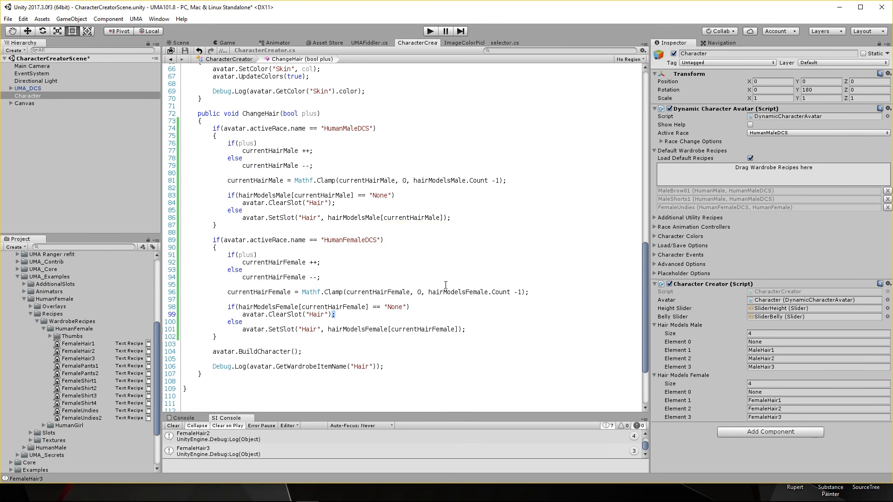
pyautogui.moveTo(448, 158)
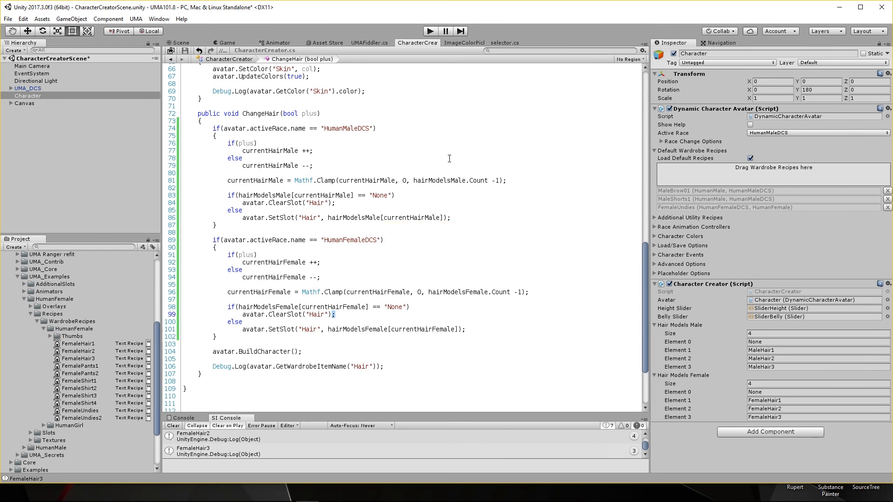
pyautogui.moveTo(368, 138)
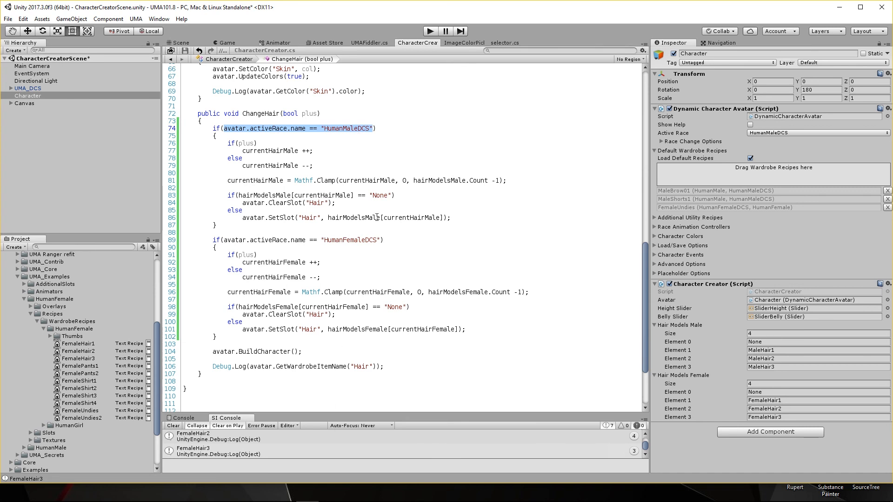
pyautogui.moveTo(478, 312)
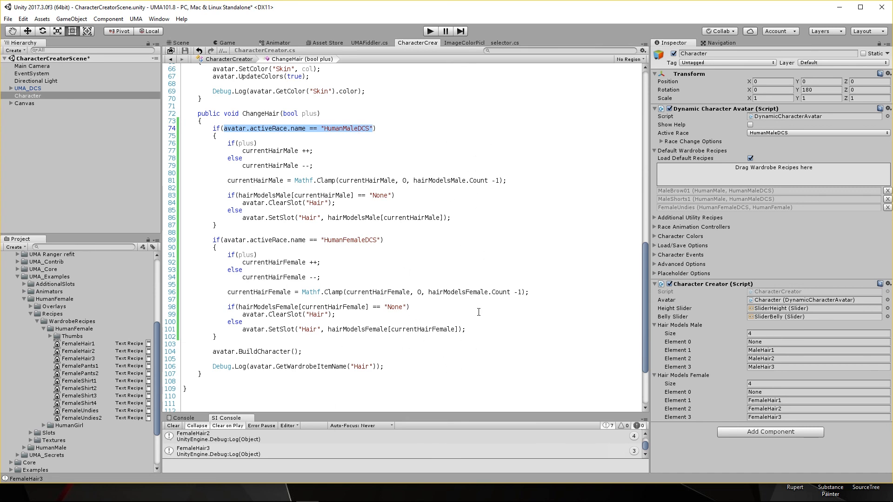
pyautogui.moveTo(420, 180)
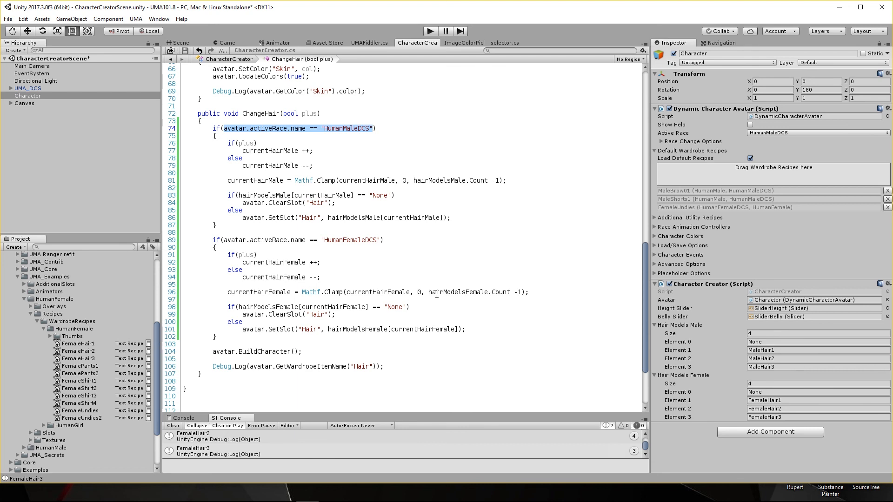
pyautogui.moveTo(604, 146)
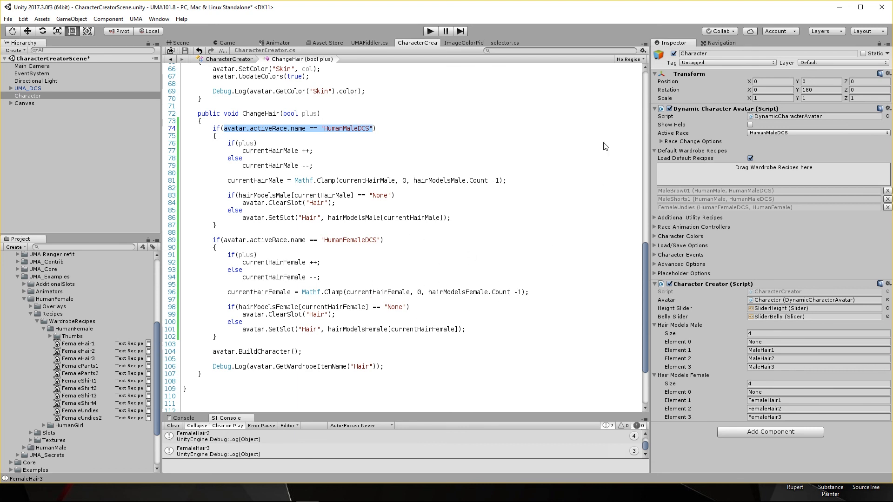
pyautogui.moveTo(490, 213)
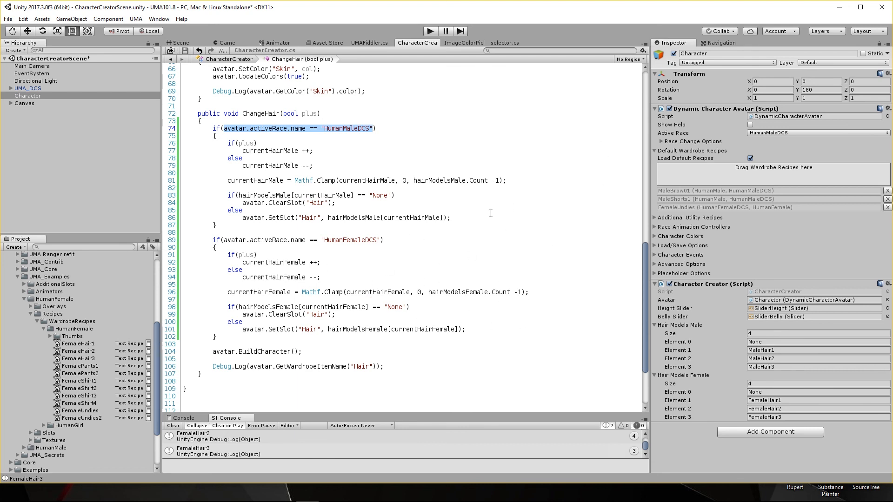